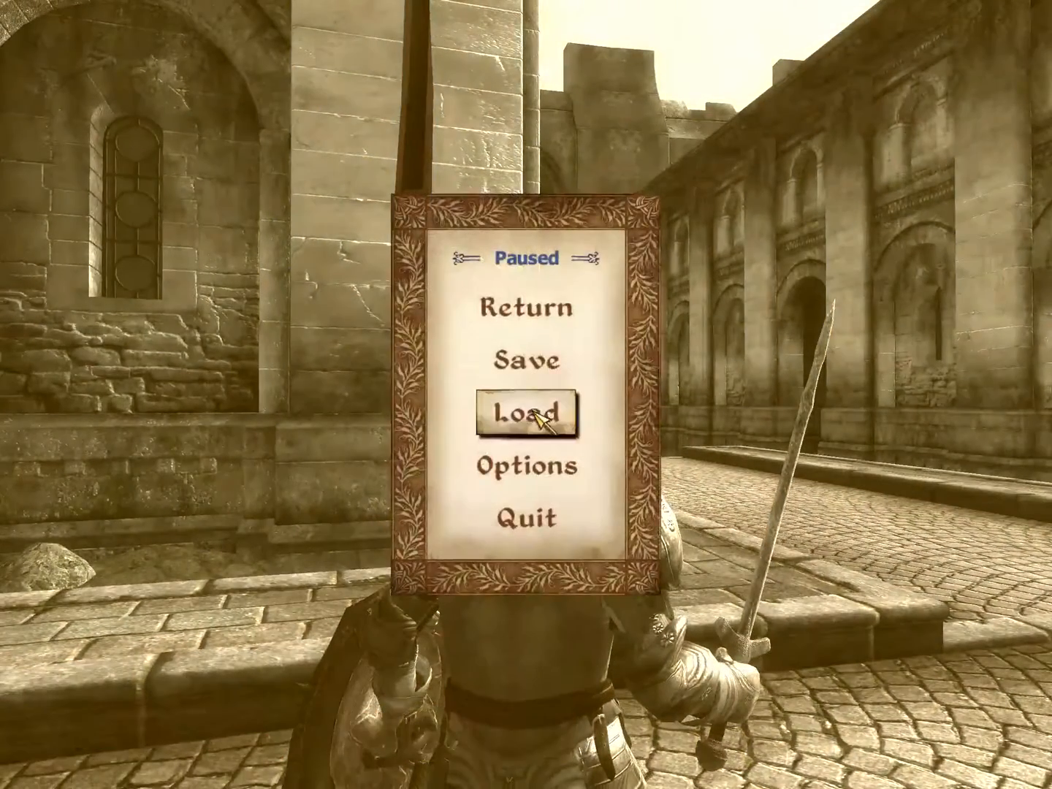
- In Oblivion's video options, raise the resolution from 3200 x 2400 to 6400 x 4800
click(529, 467)
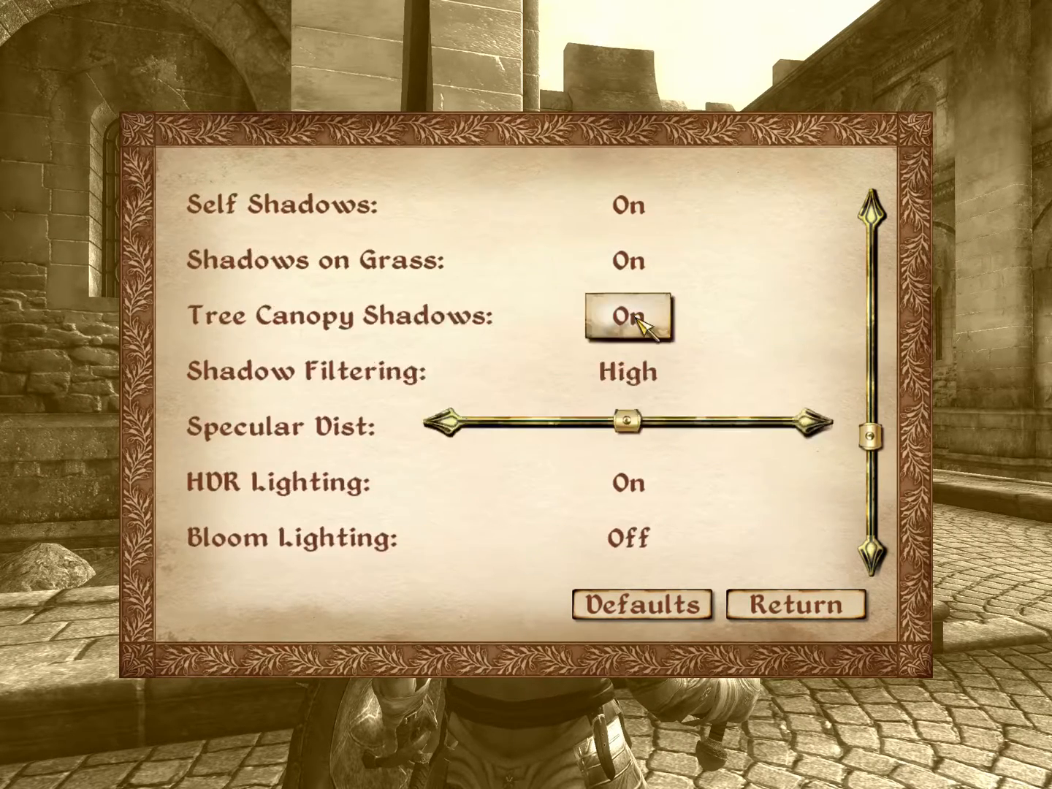
scroll(down, 3)
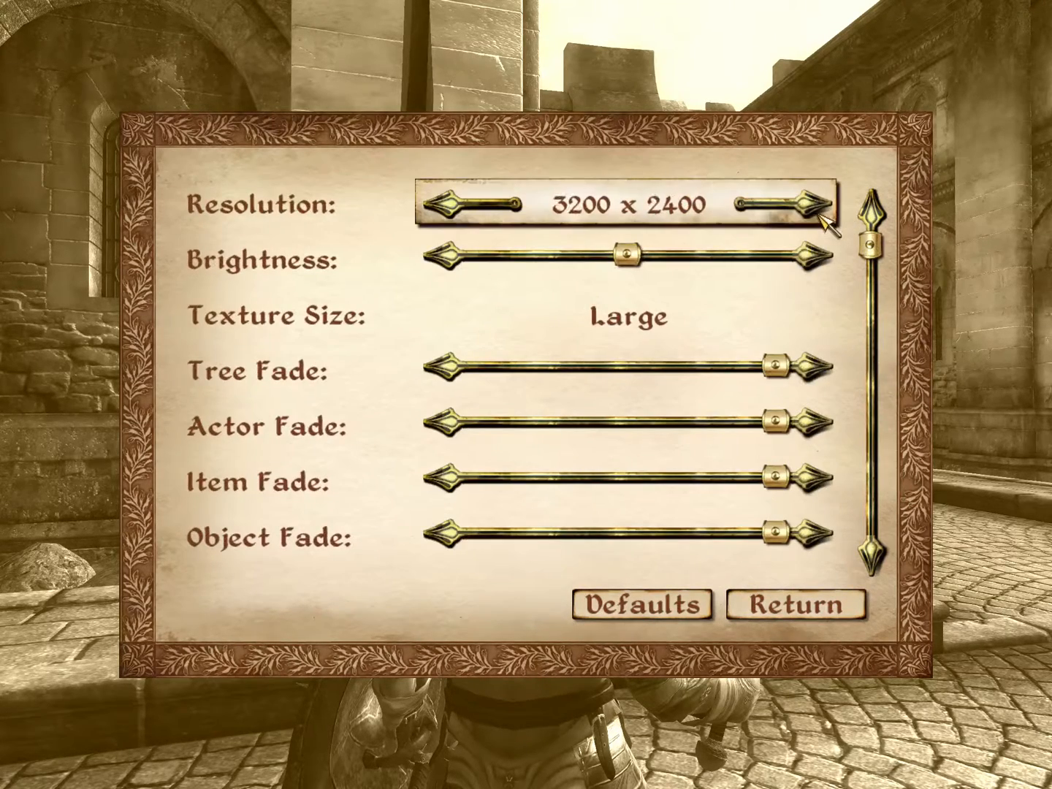
click(811, 212)
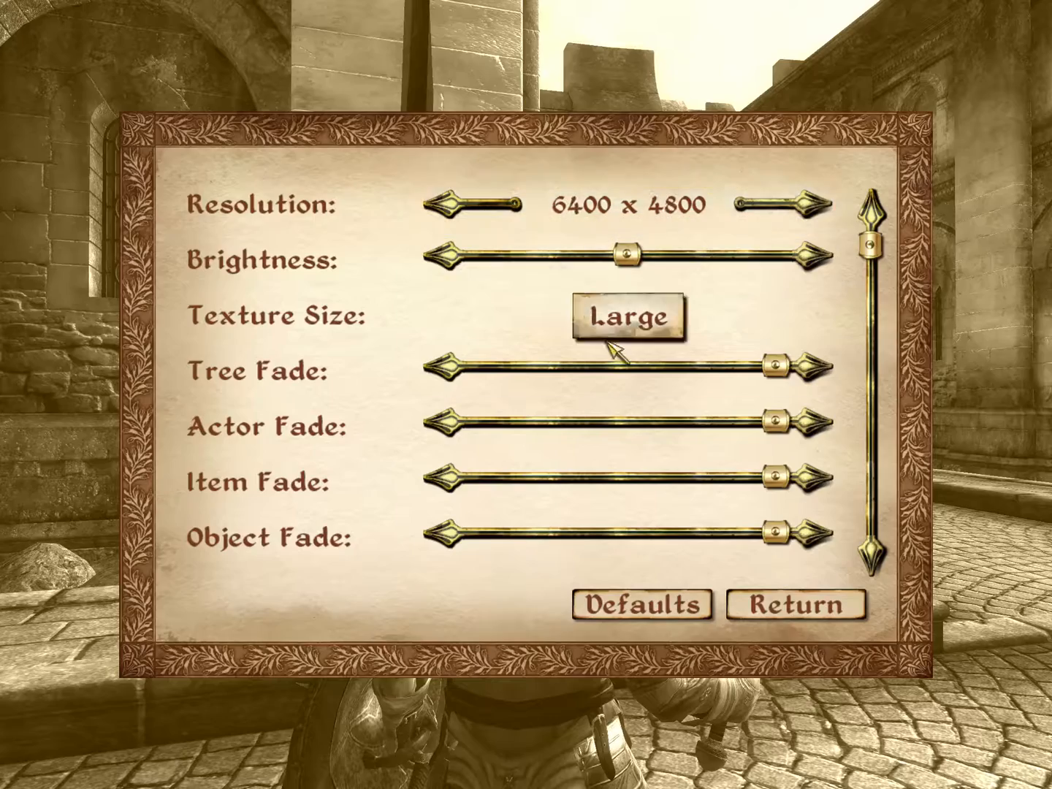
click(772, 605)
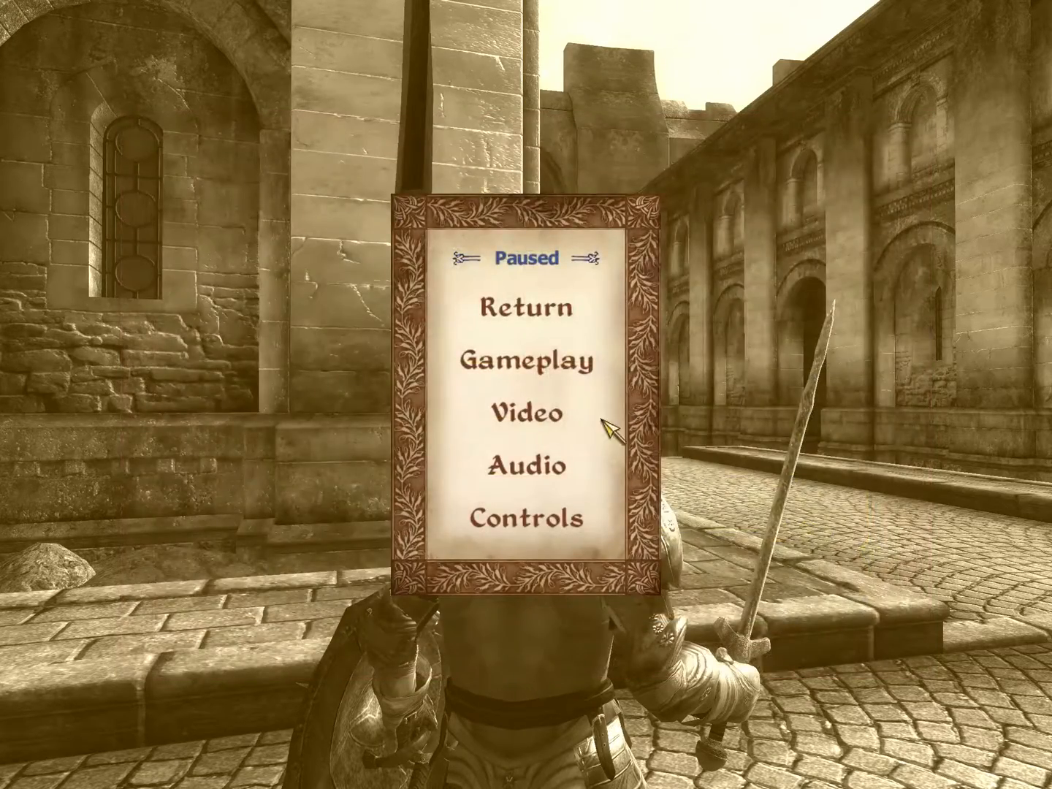
- Close the pause menu to resume first-person play at 6400 x 4800
click(527, 306)
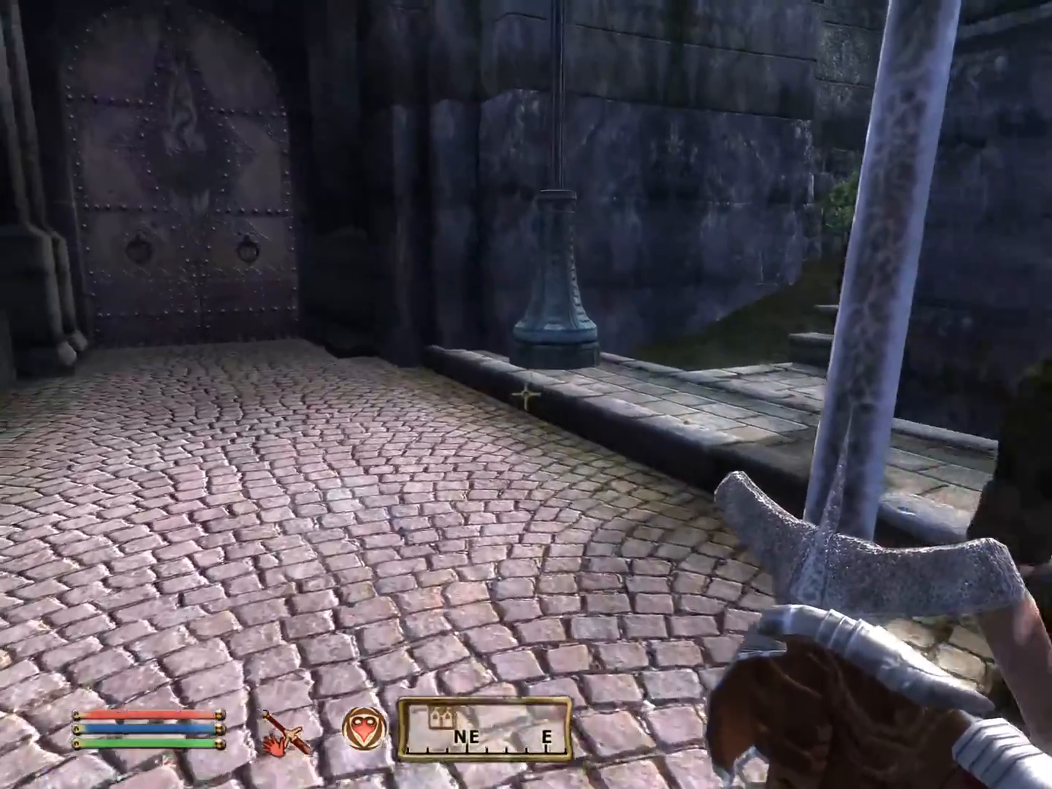
mouse_move(526, 395)
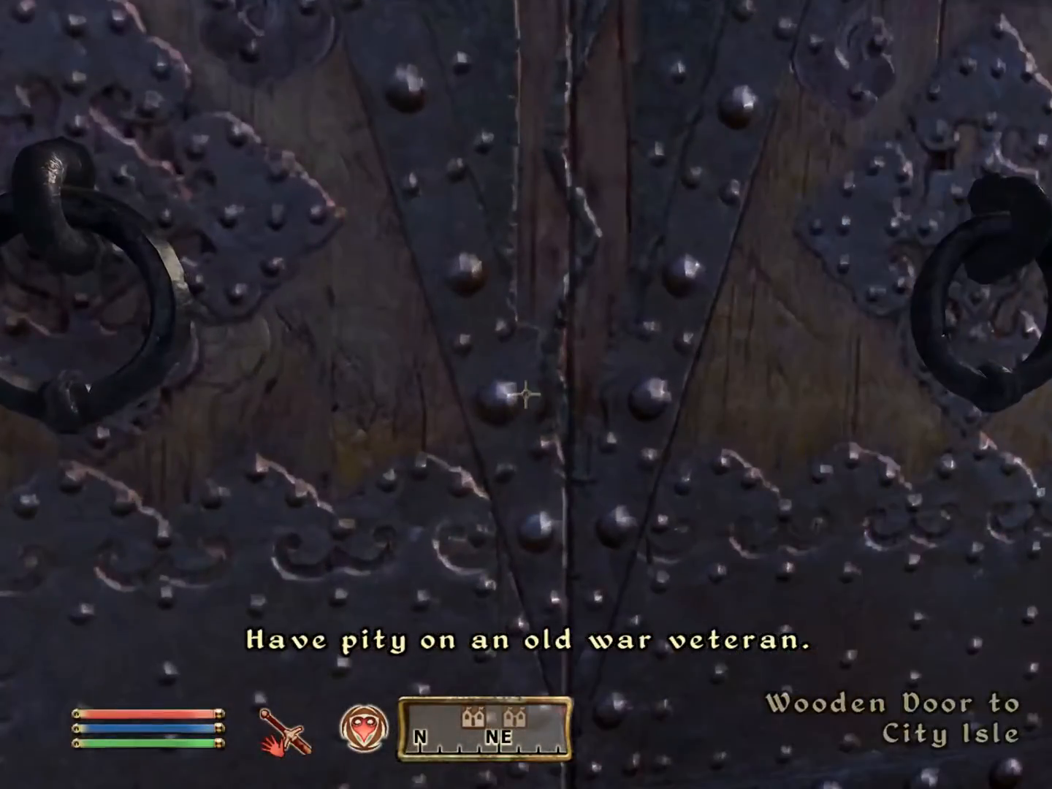
- Go through the City Isle door and walk along the stone bridge
click(531, 394)
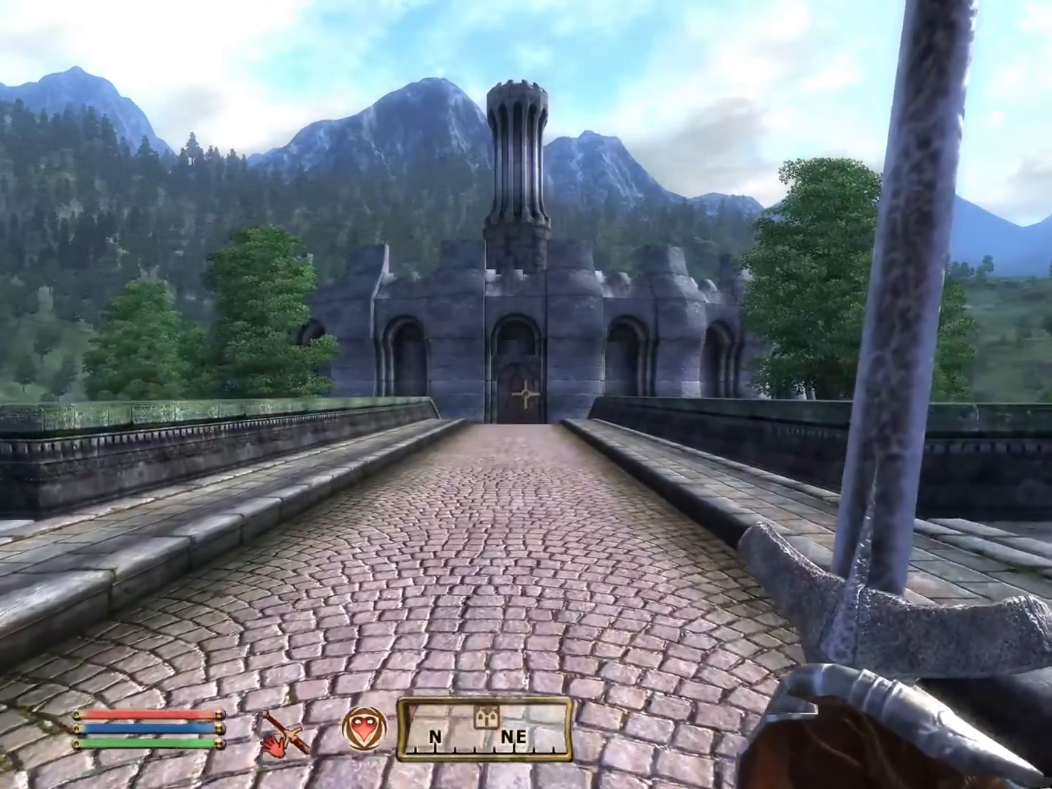
key(w)
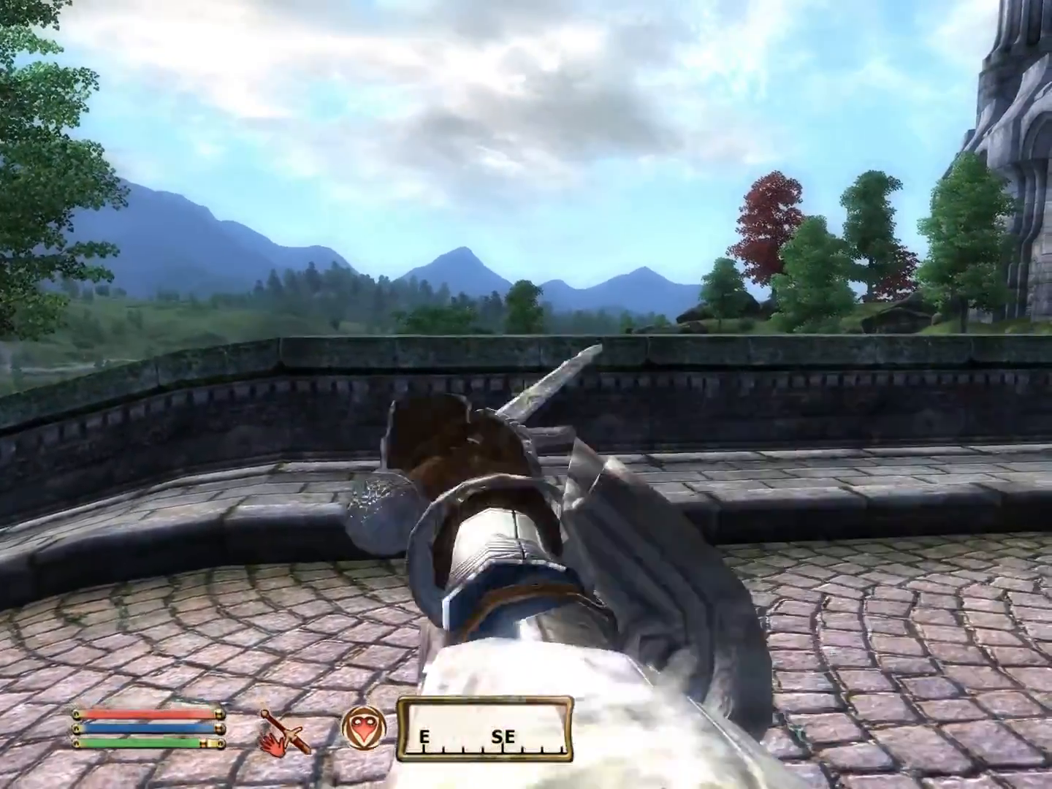
- Pause Oblivion and quit the game to the desktop
key(Escape)
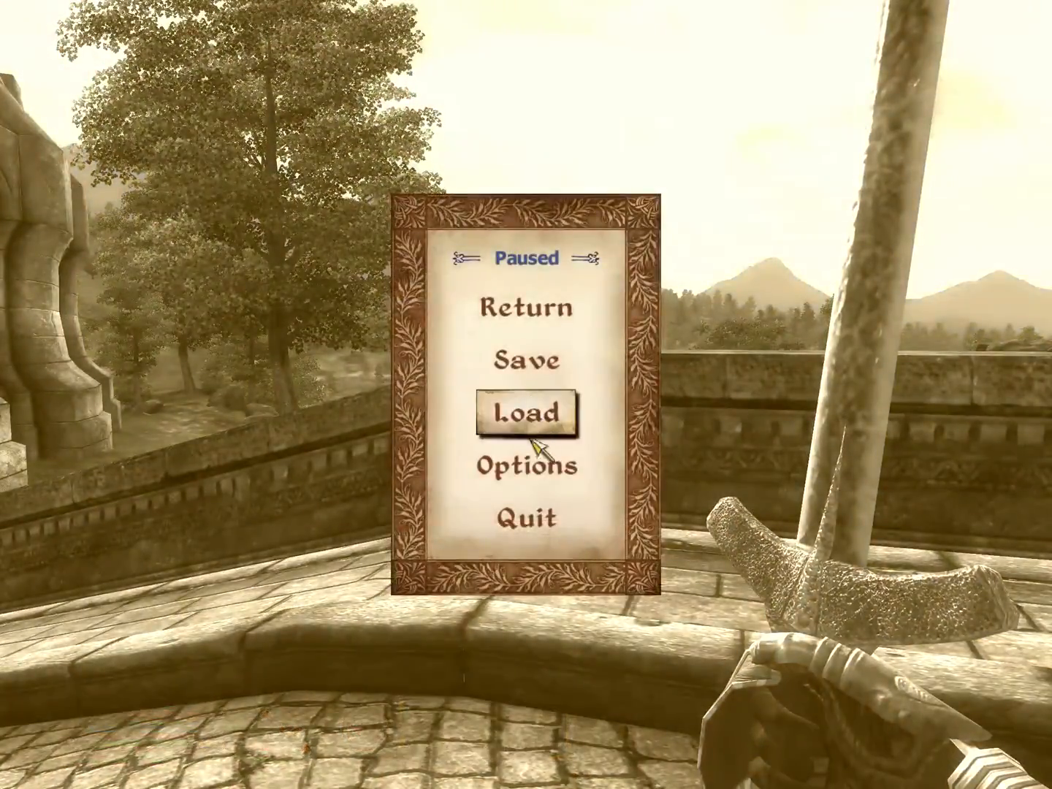
mouse_move(528, 514)
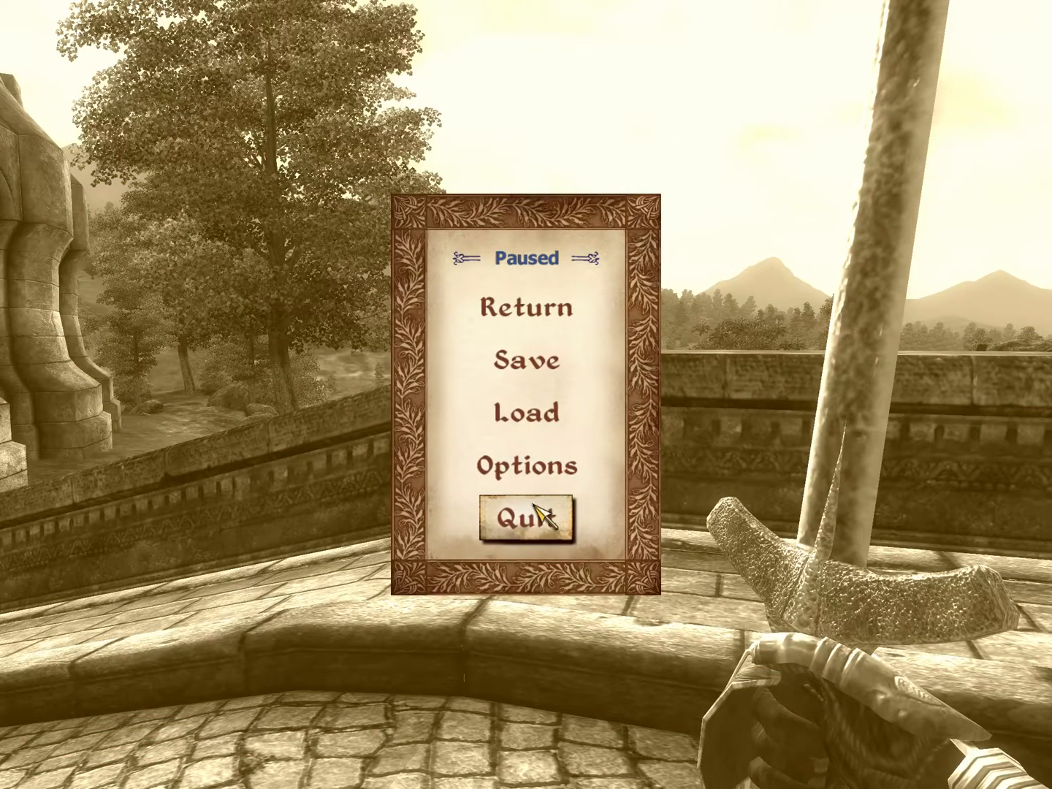
click(529, 515)
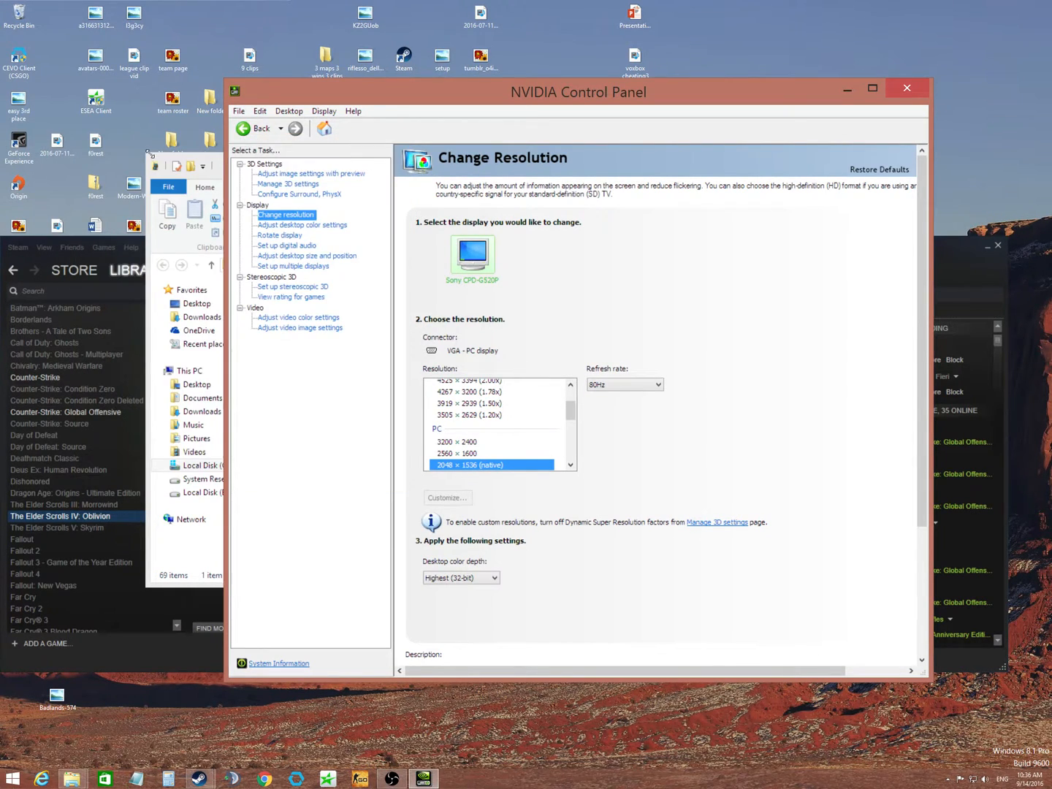
mouse_move(1006, 28)
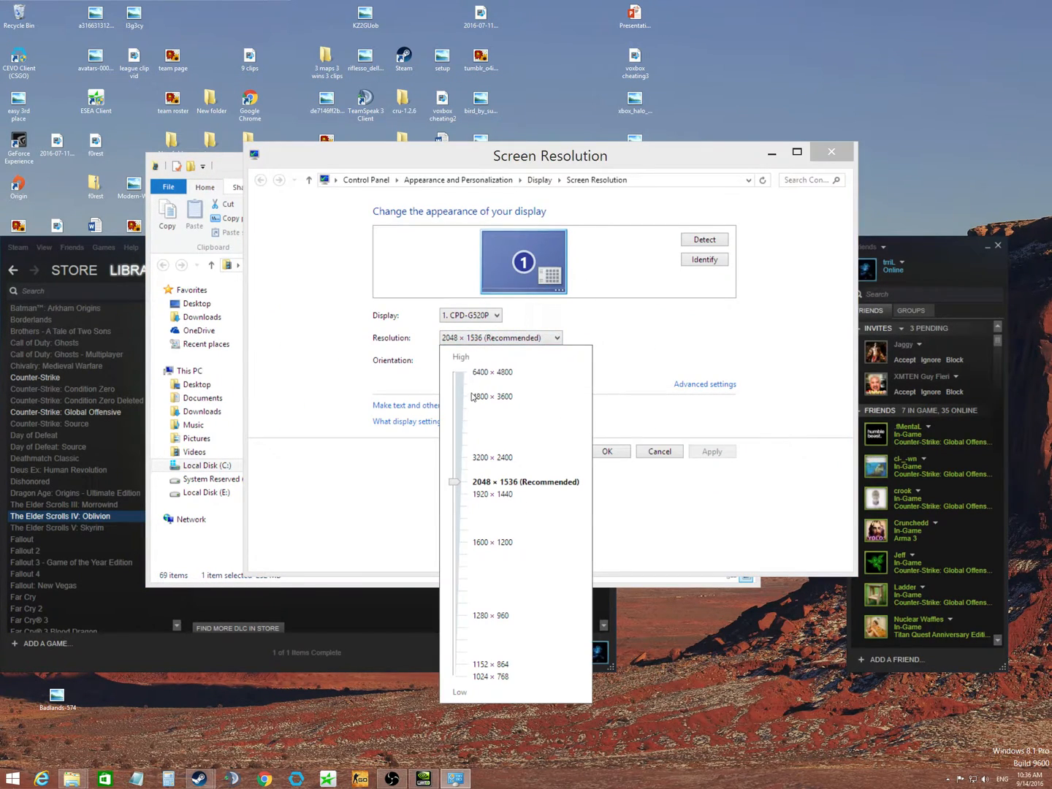
mouse_move(442, 442)
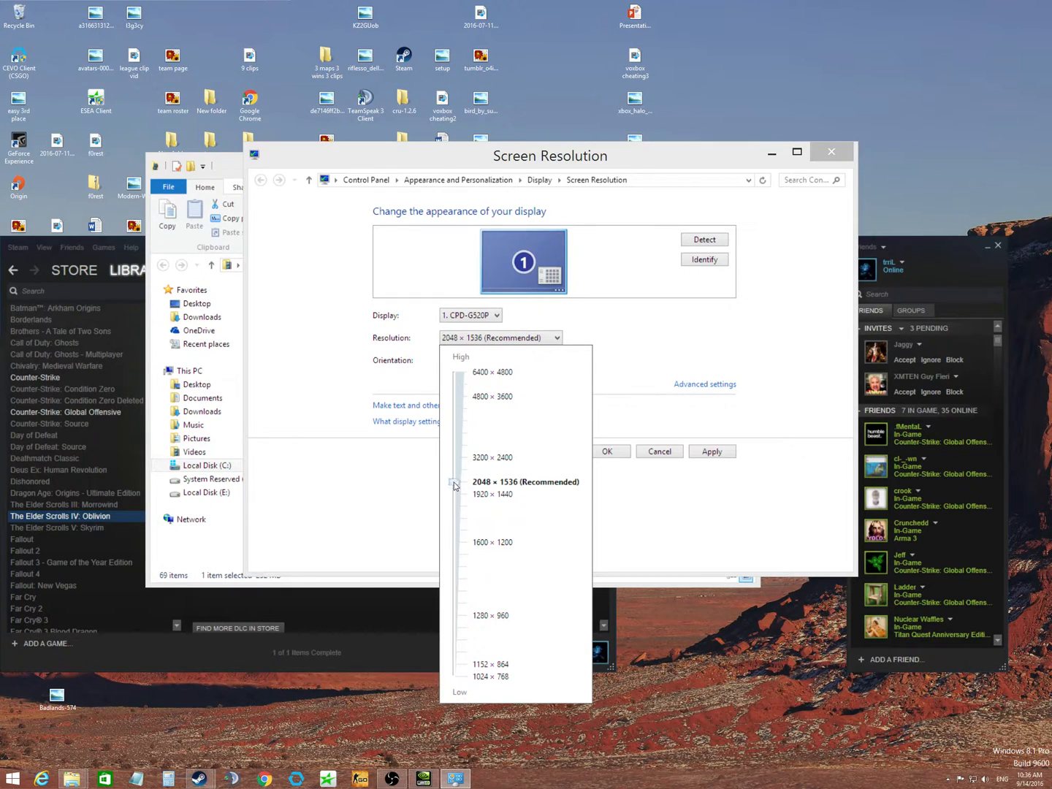
- Preview 2560 × 1600, revert to 2048 × 1536, and minimize Screen Resolution
drag(453, 486, 454, 471)
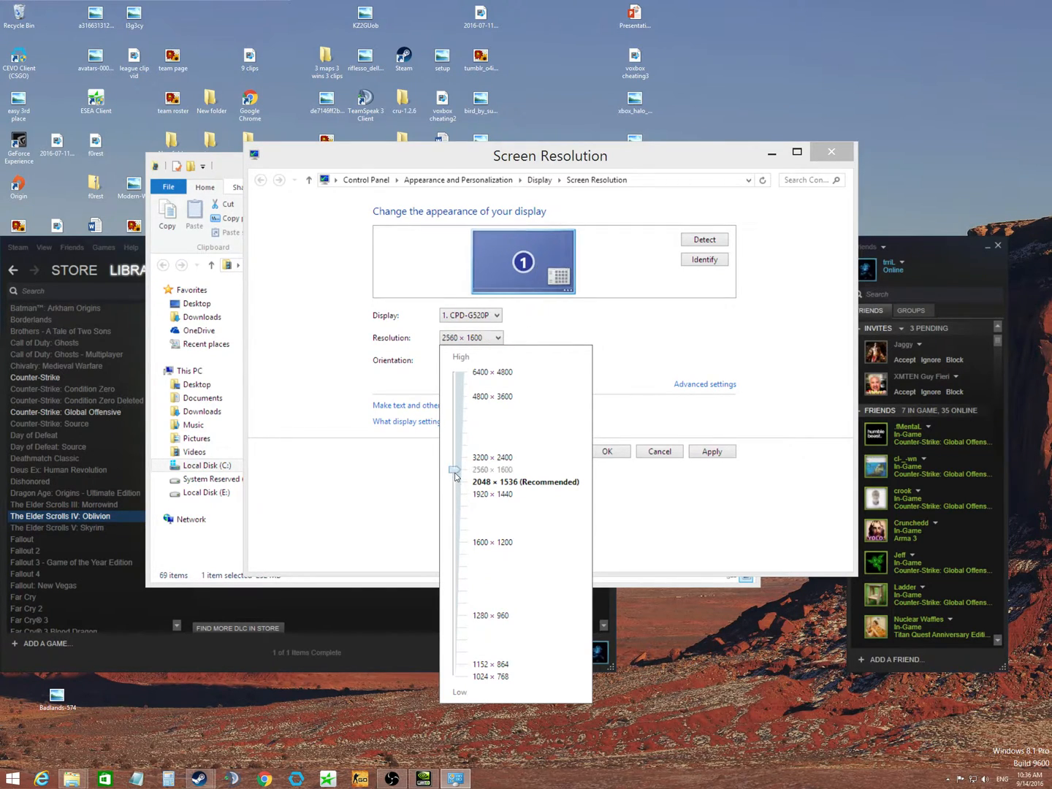
drag(456, 470, 455, 482)
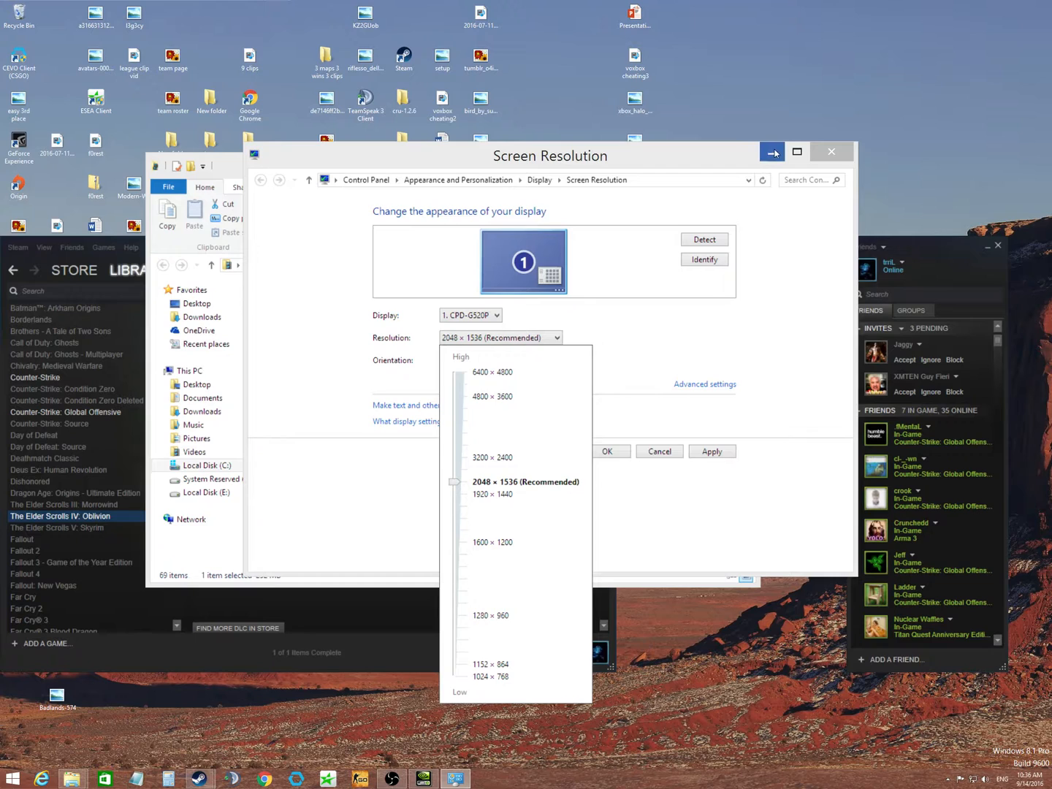
click(500, 337)
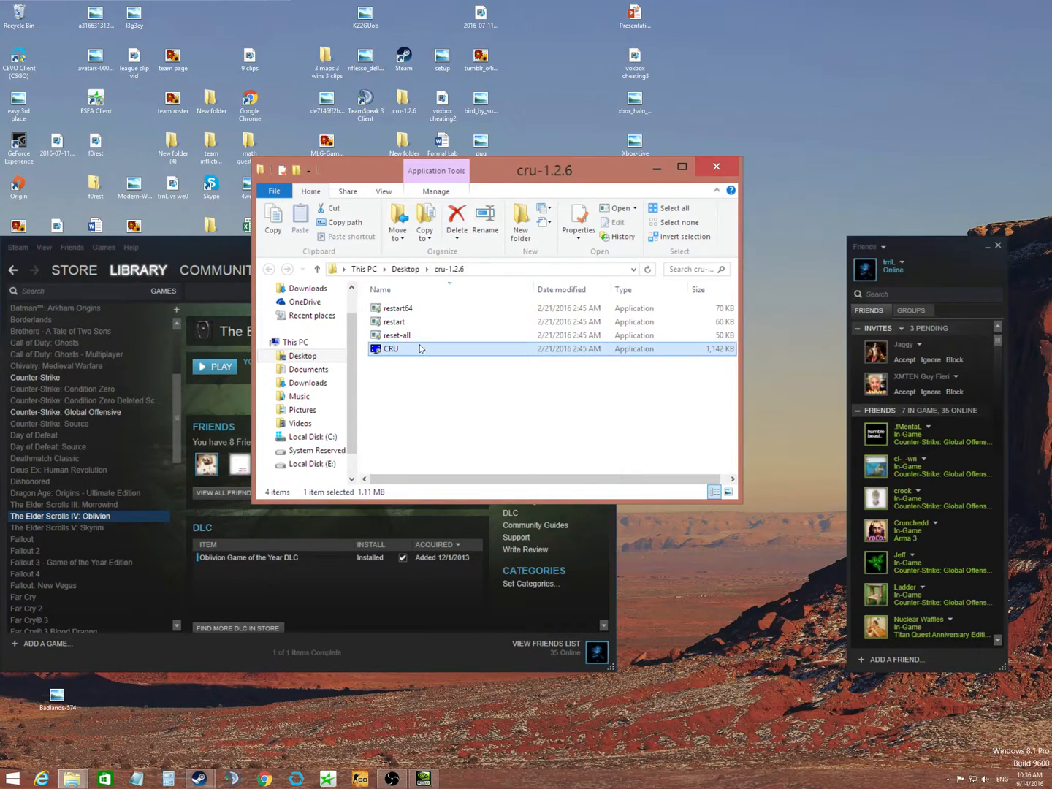
- Launch CRU.exe from the cru-1.2.6 folder
double_click(392, 348)
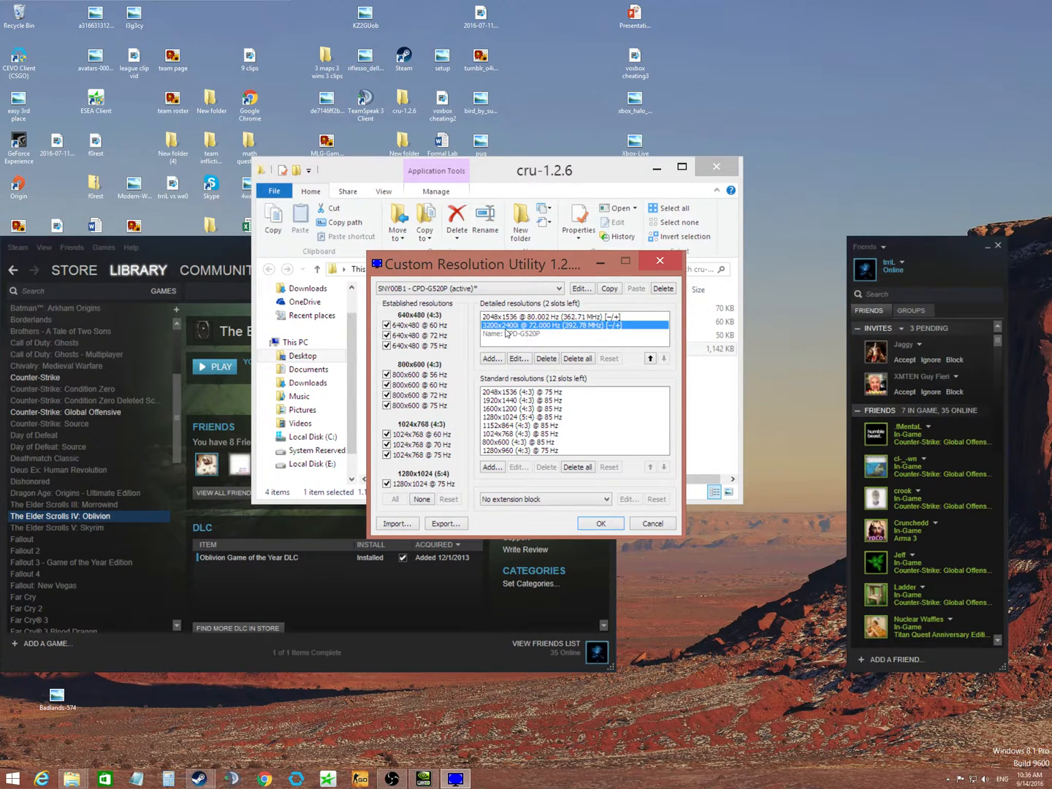
mouse_move(519, 340)
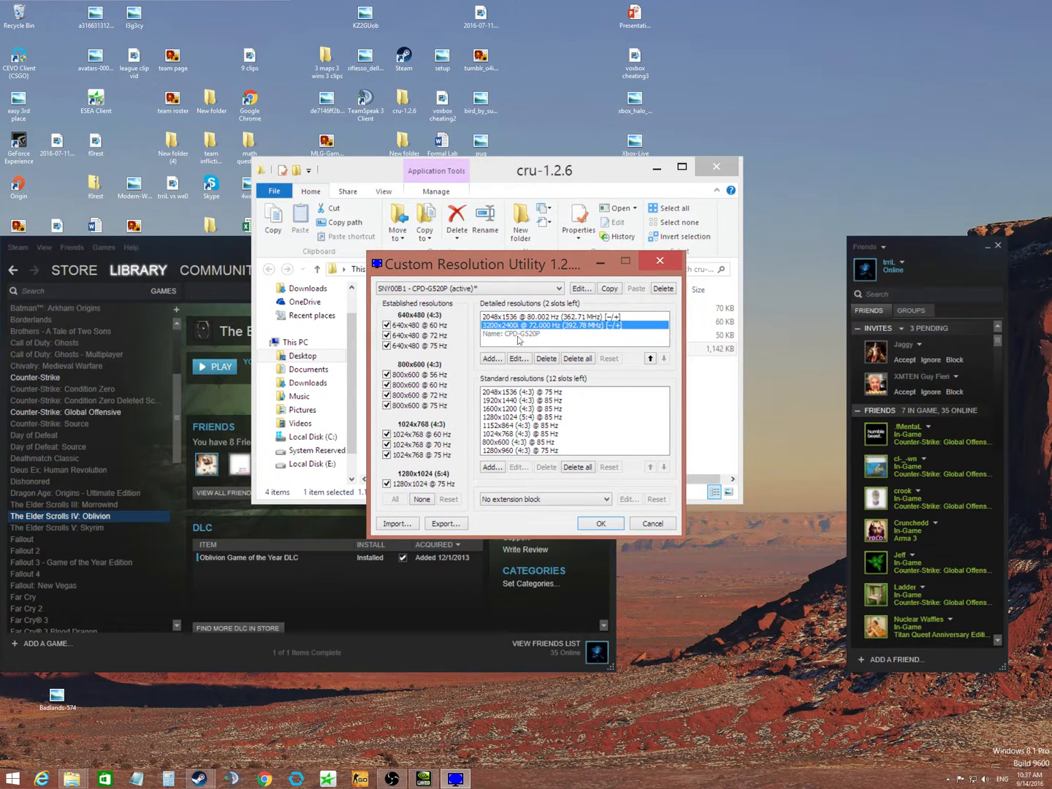
mouse_move(509, 334)
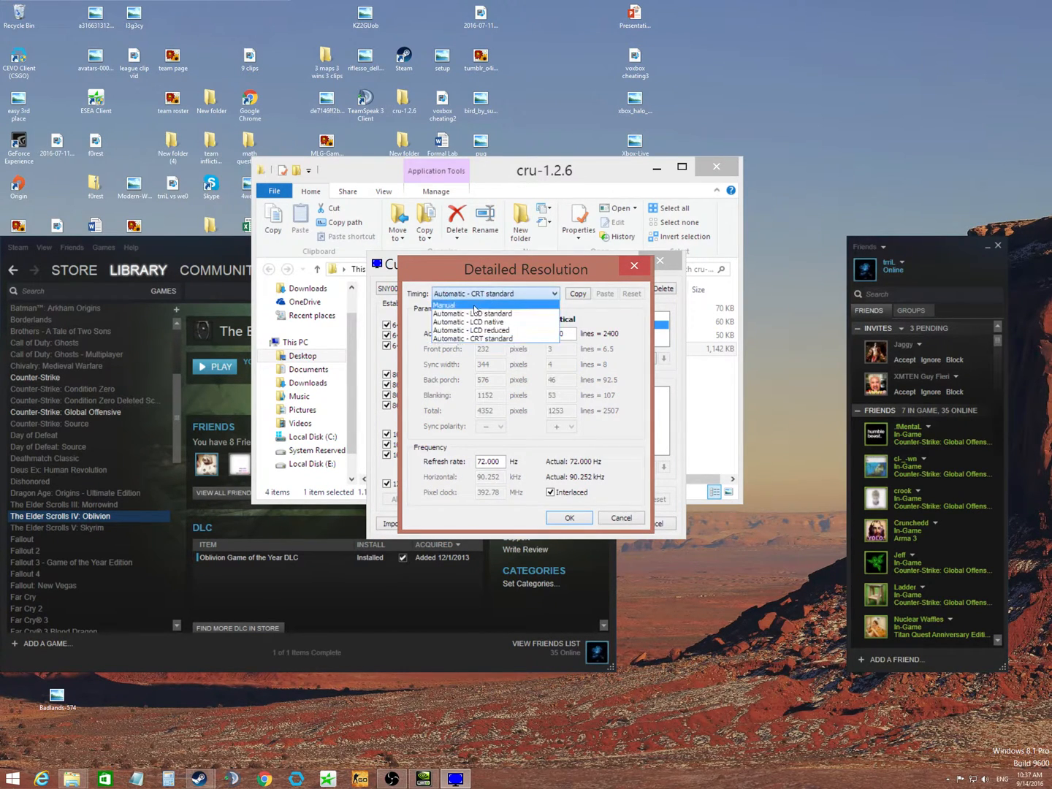
- Switch the 3200x2400i timing to Manual, then back to Automatic - CRT standard
click(444, 303)
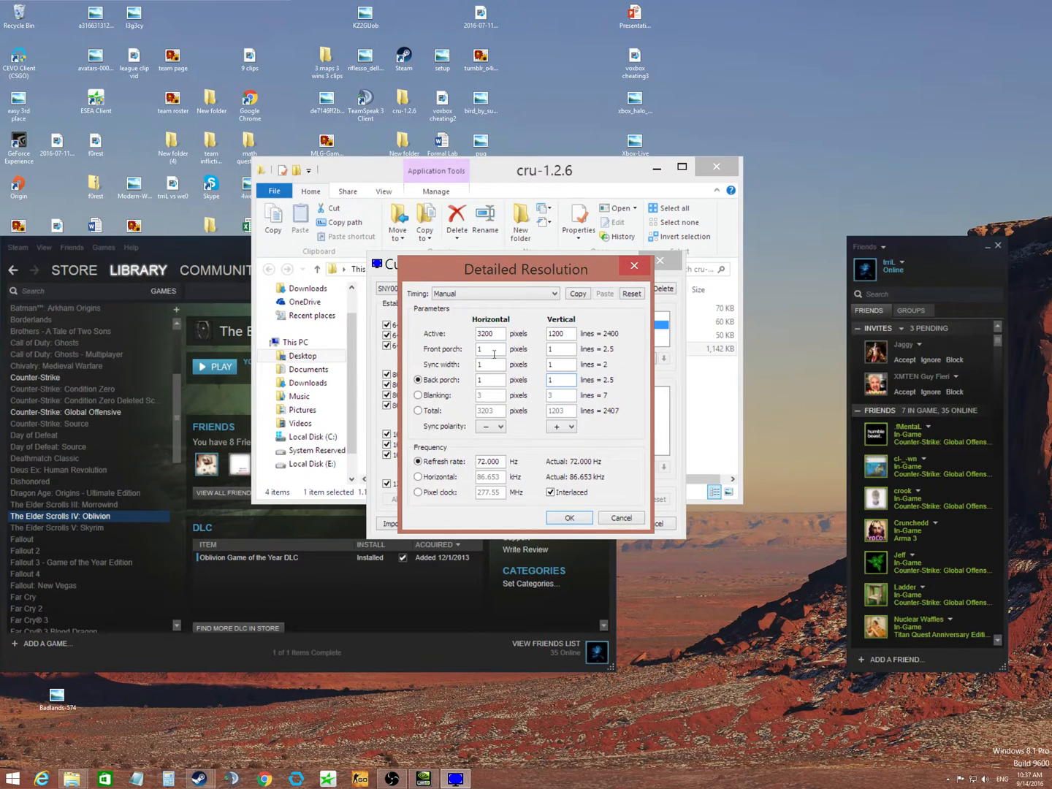
click(495, 292)
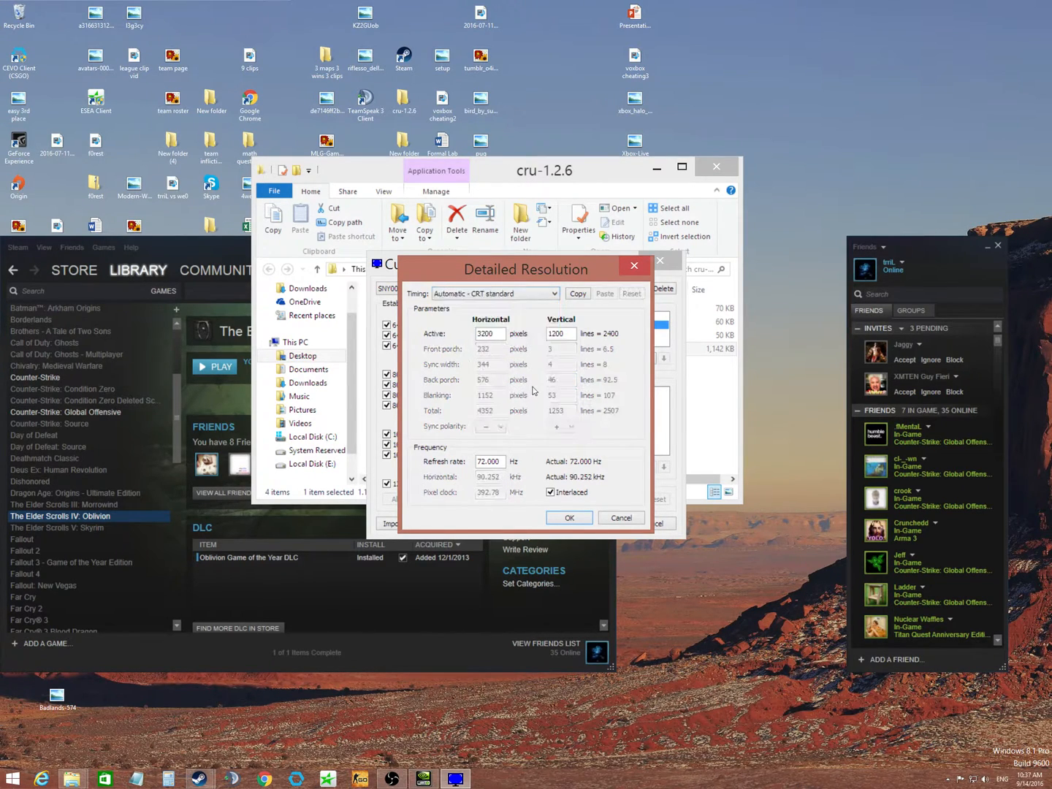
click(551, 492)
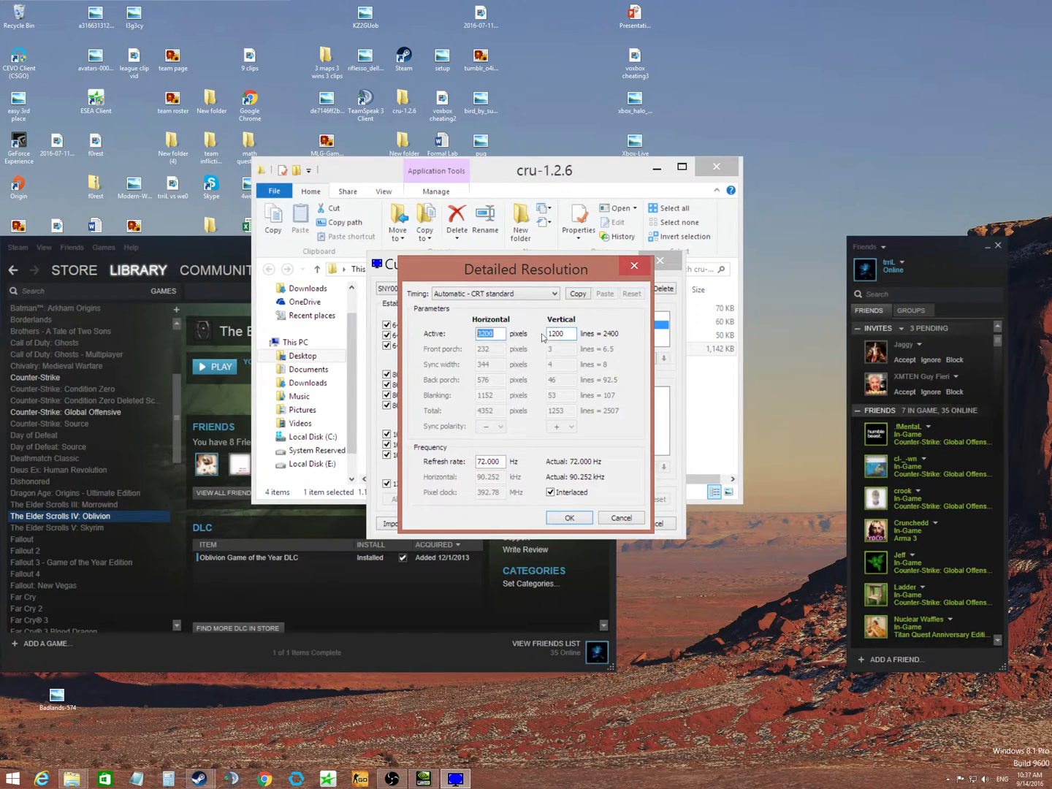
- Check the 3200 horizontal and 2400 vertical active values with Interlaced ticked, then confirm
click(560, 333)
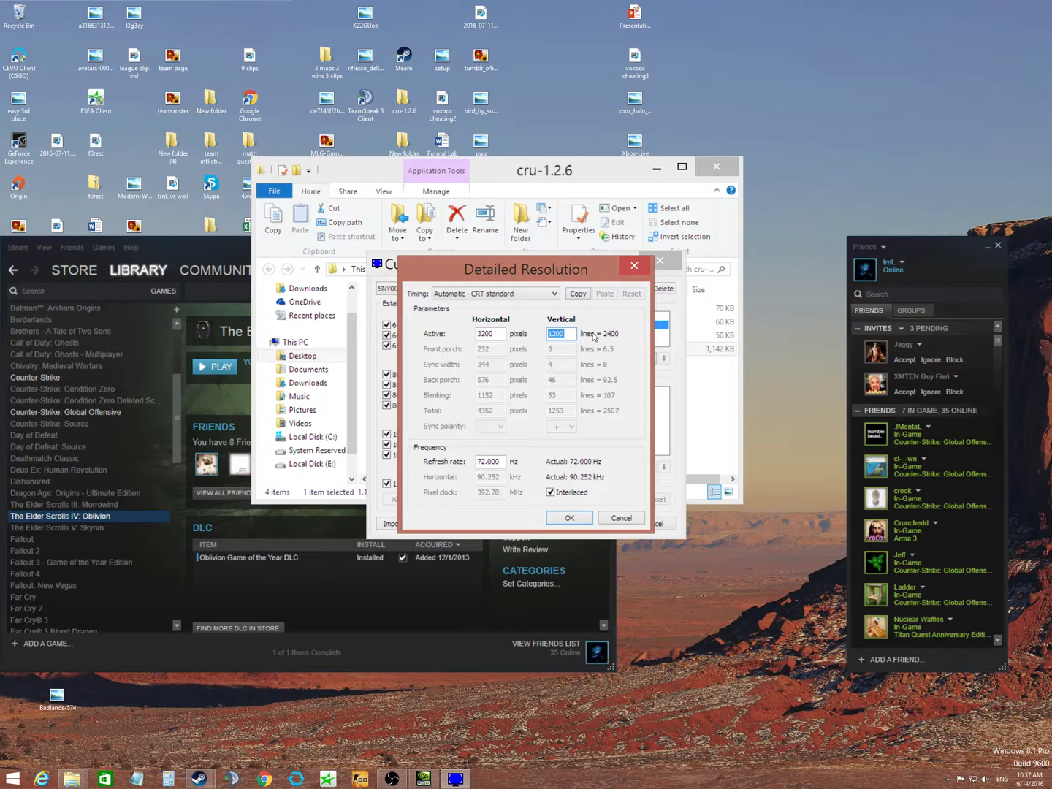
mouse_move(632, 266)
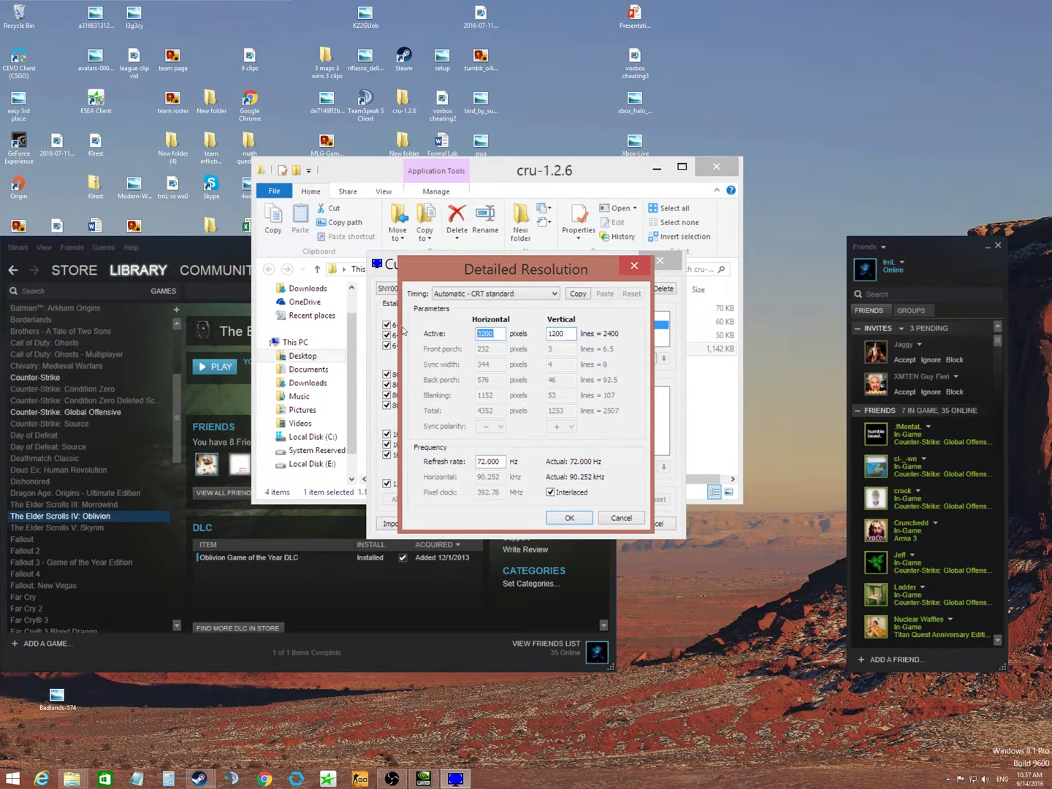
click(490, 334)
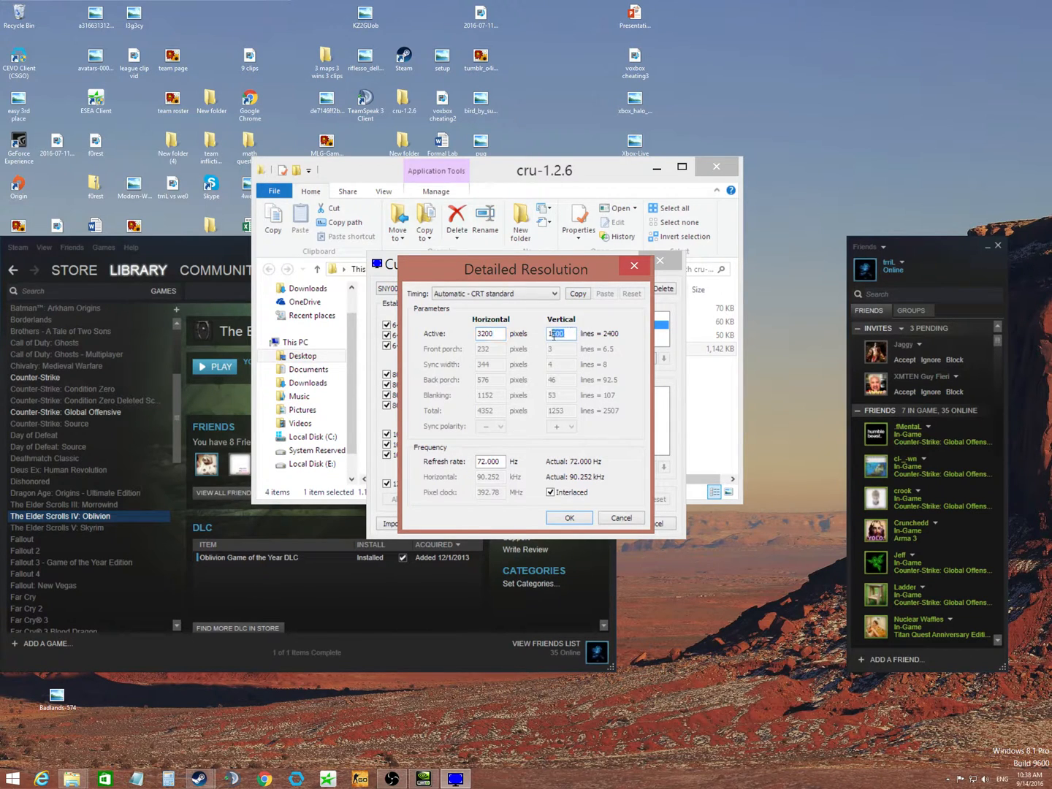
click(569, 517)
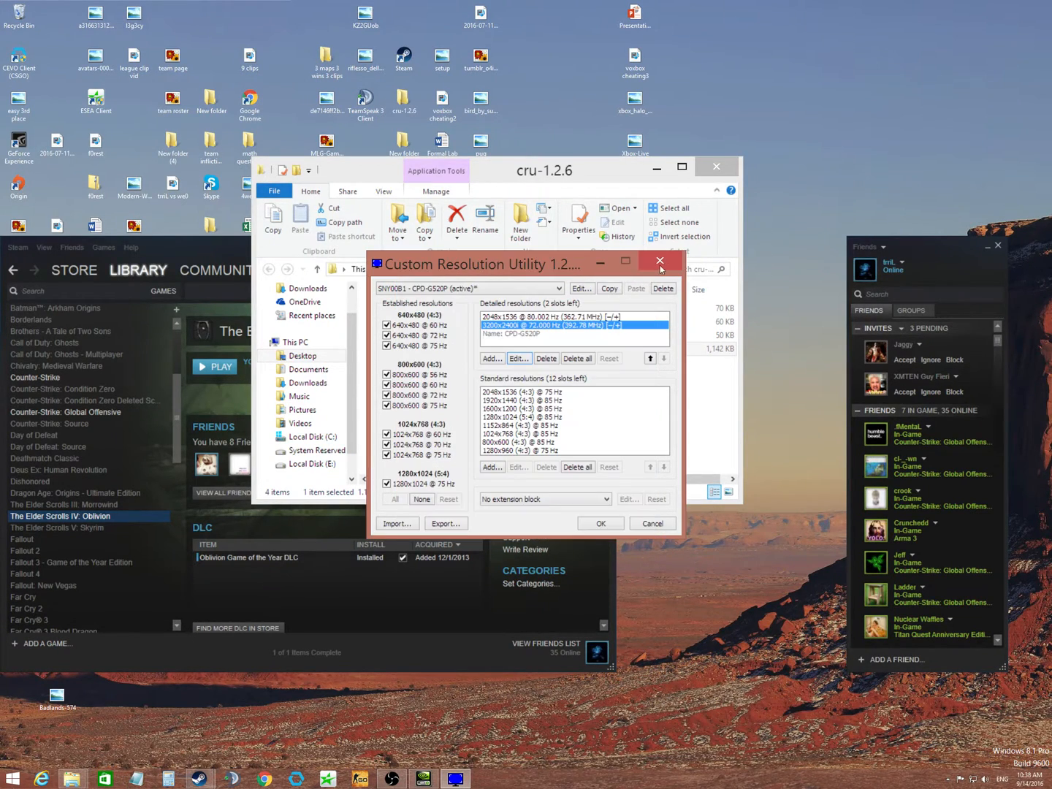
- Close CRU and open the NVIDIA Control Panel from the desktop menu
click(660, 261)
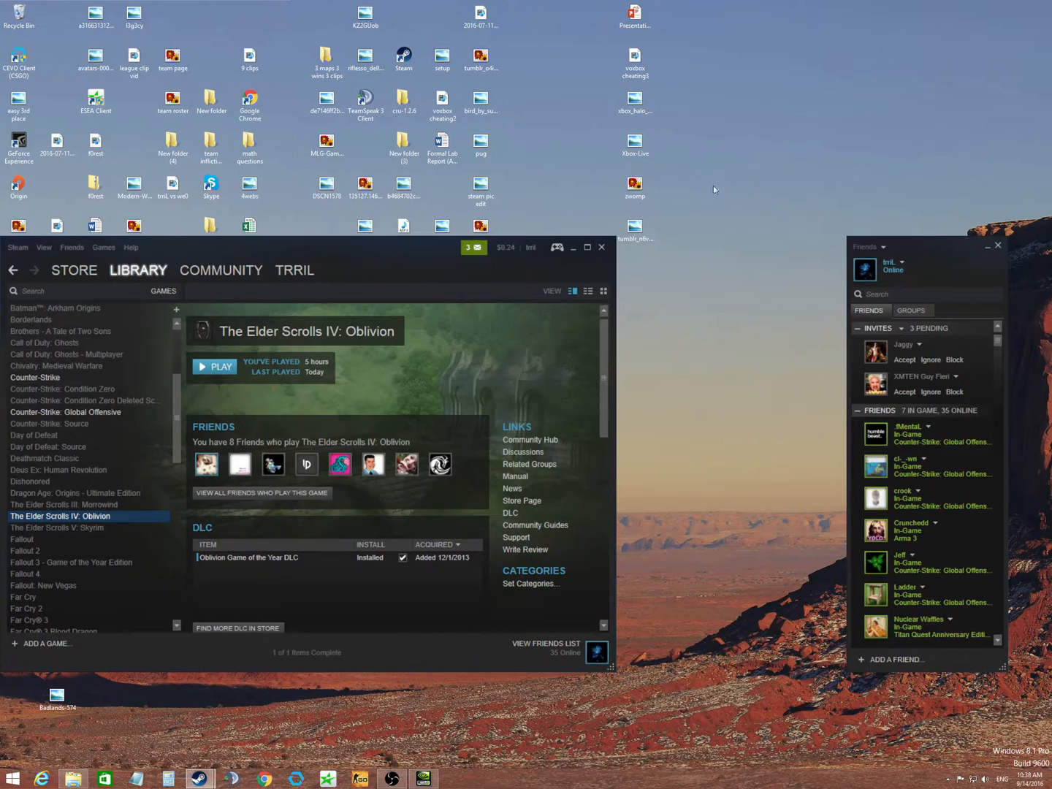
right_click(714, 190)
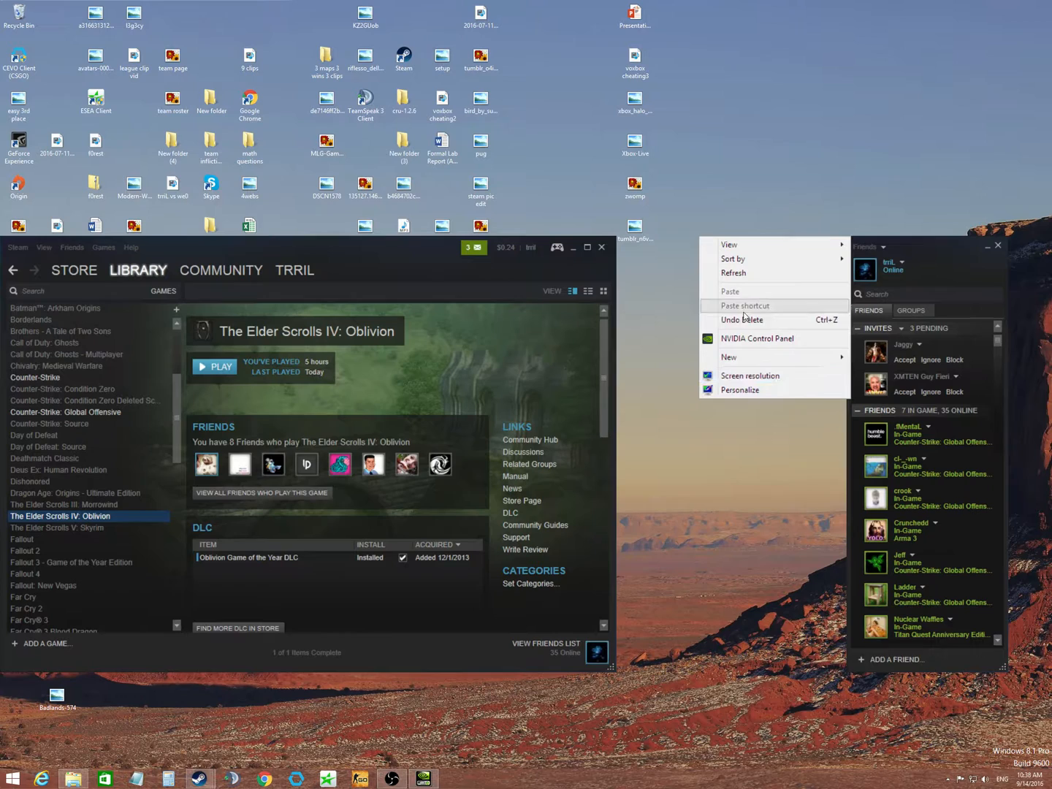
click(756, 339)
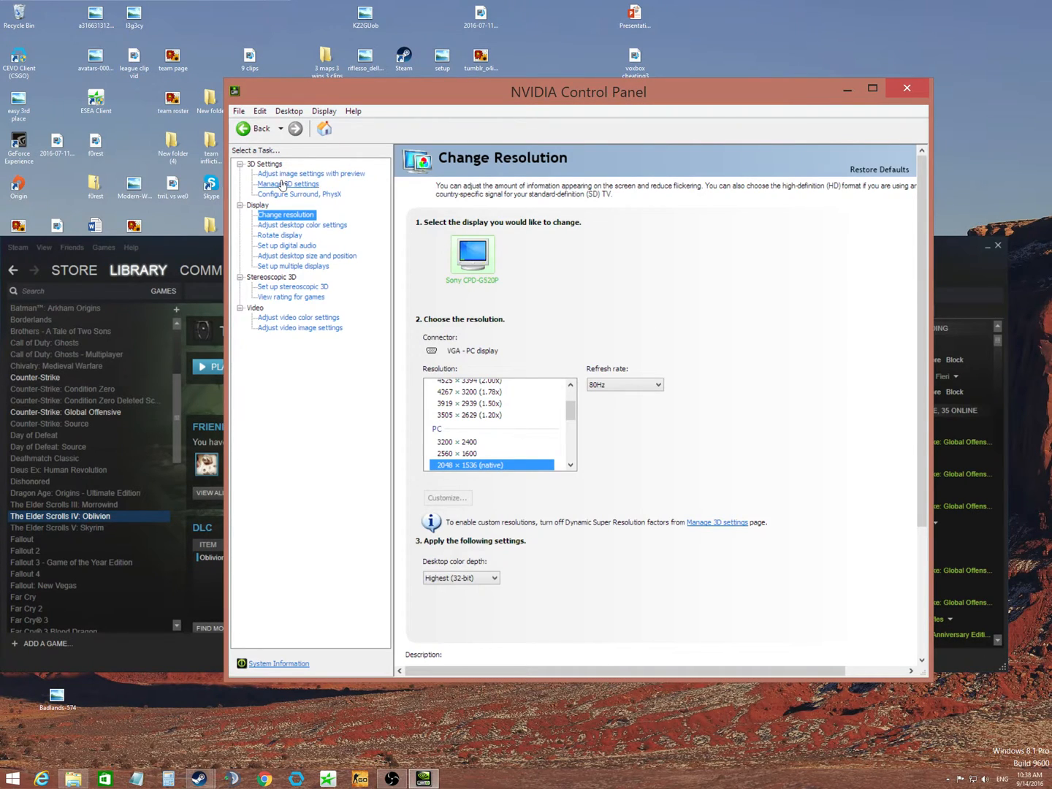
- In Manage 3D settings, inspect DSR factors set to 1.20x and 1.50x
click(288, 184)
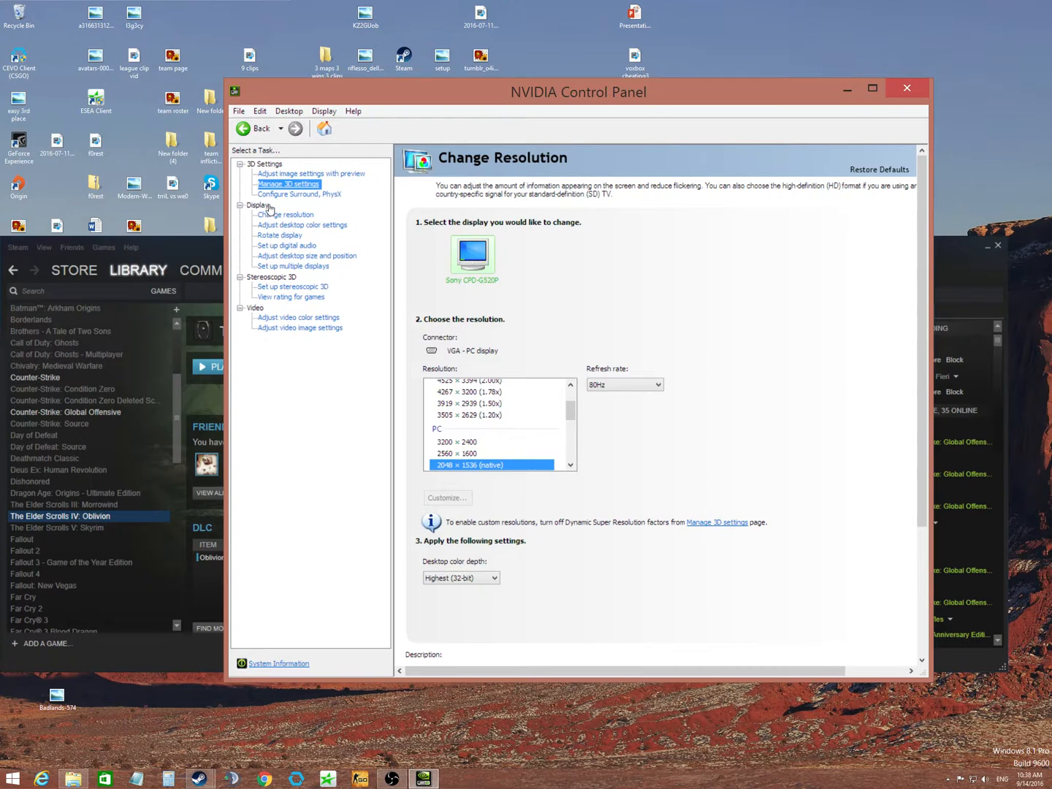
click(288, 183)
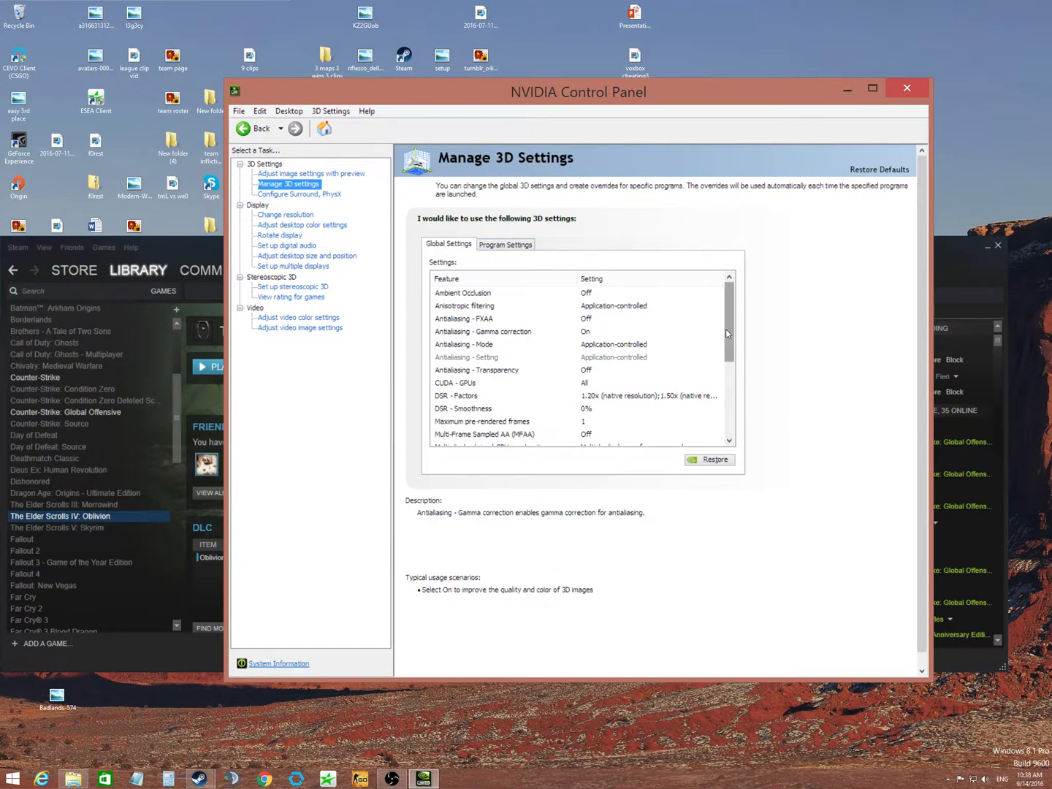
click(464, 318)
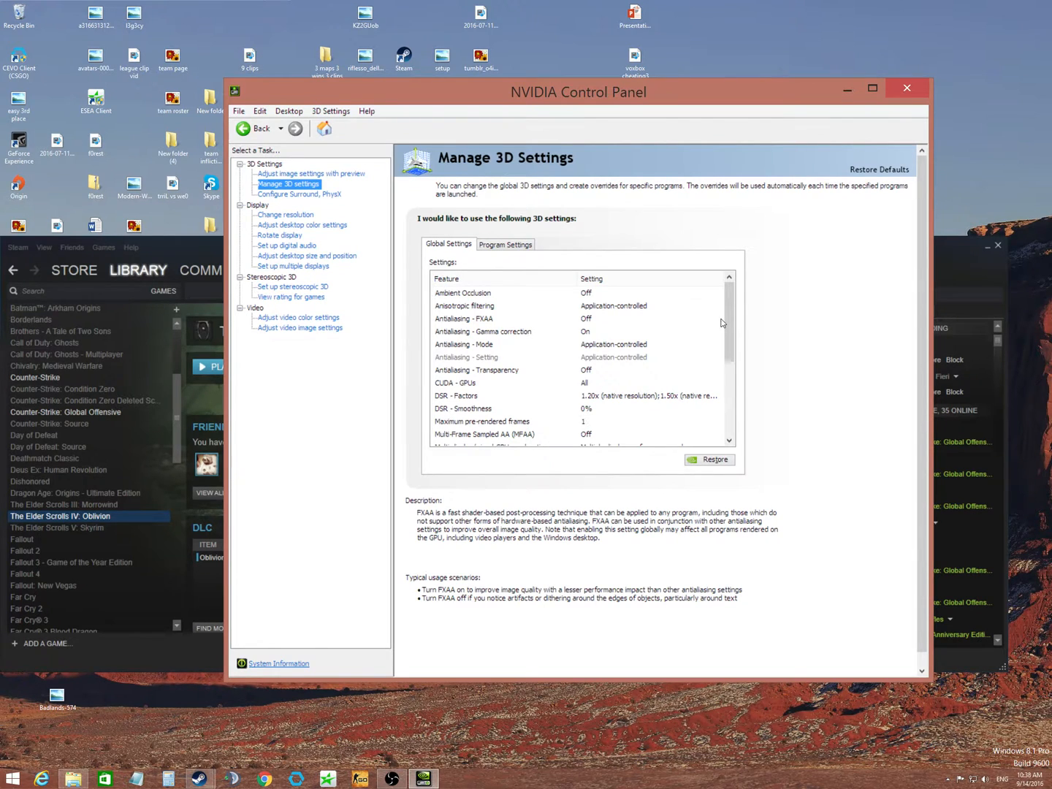
mouse_move(557, 284)
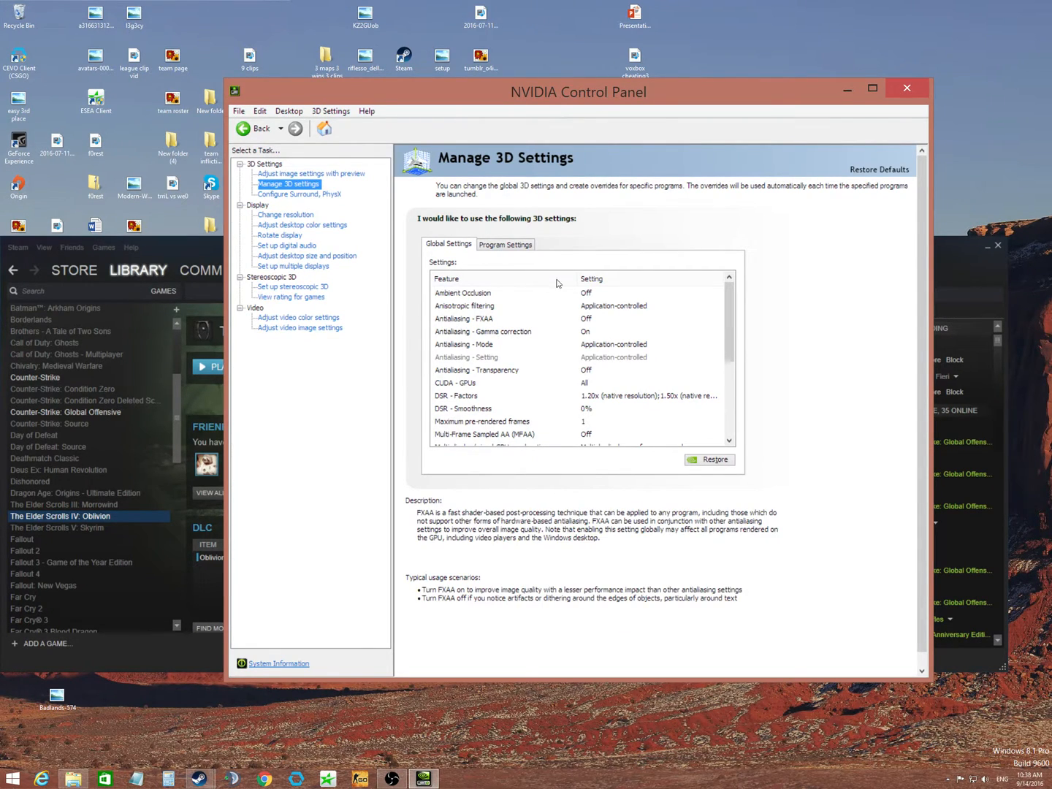
click(718, 396)
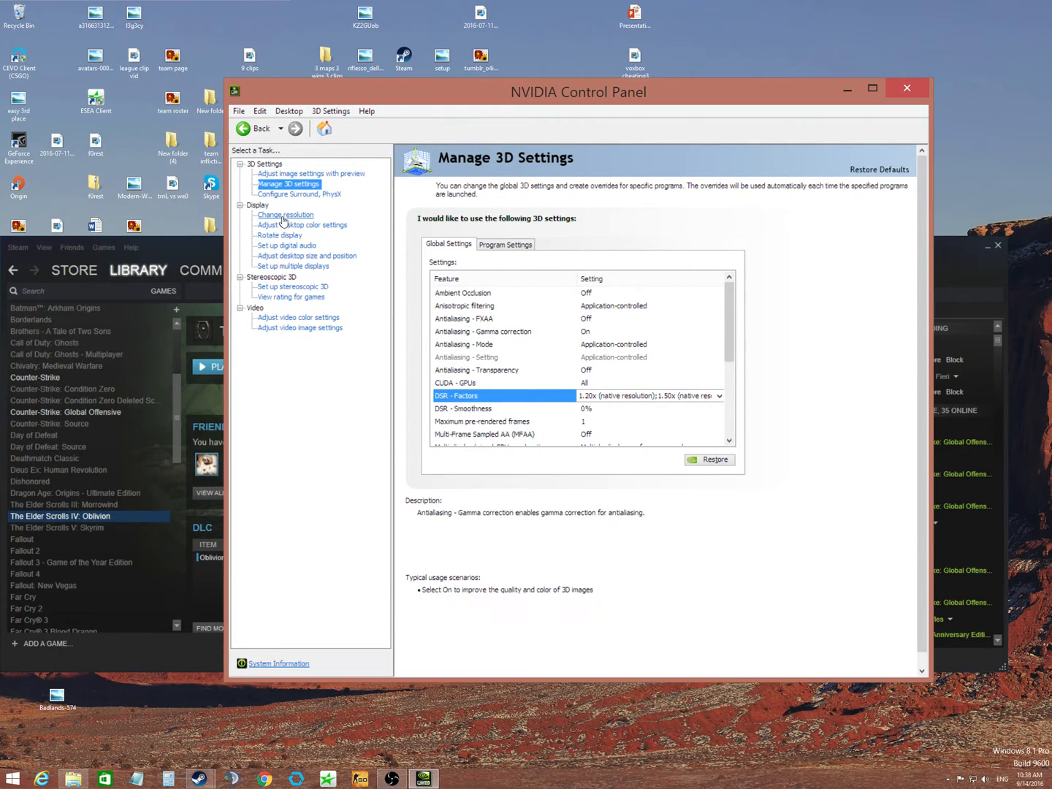
- In Change resolution, look for 3200 × 2400 among the resolutions, then cancel
click(284, 214)
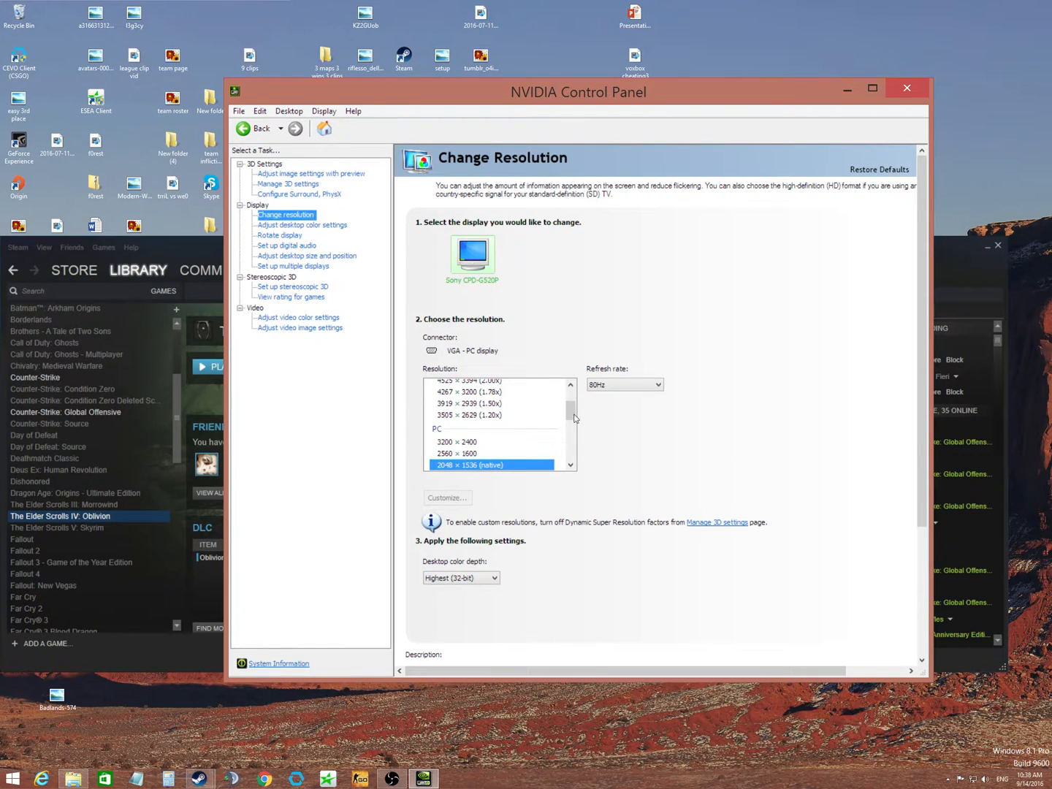
click(491, 398)
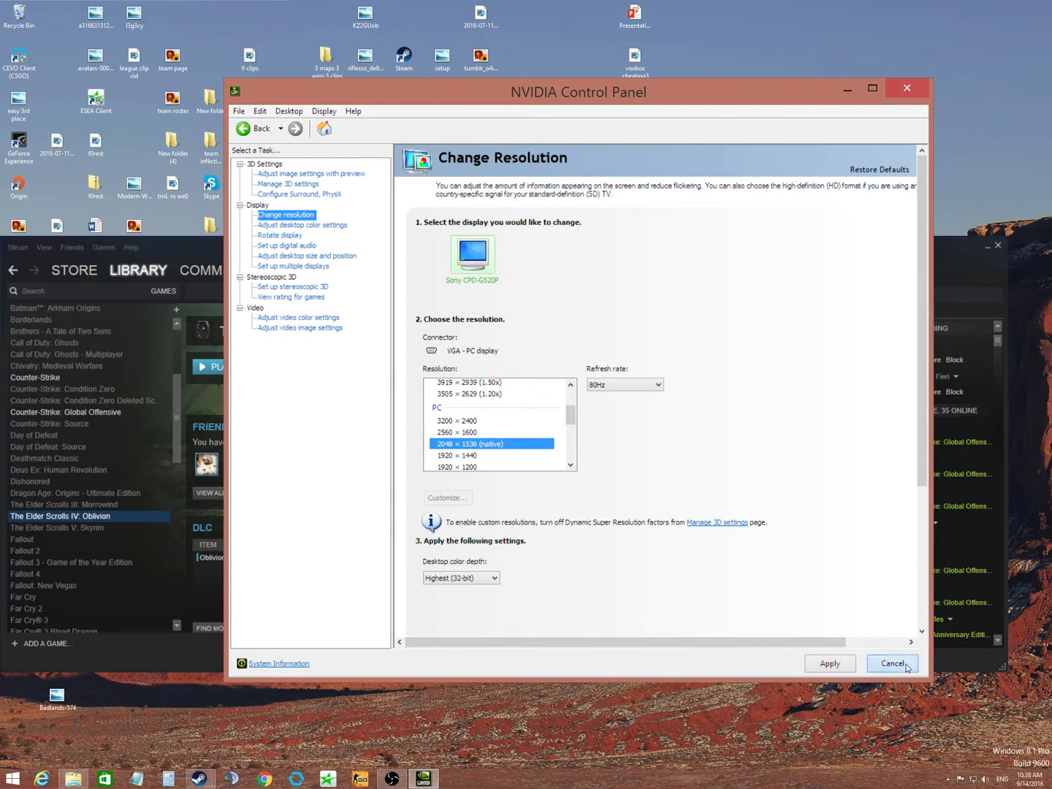
mouse_move(830, 402)
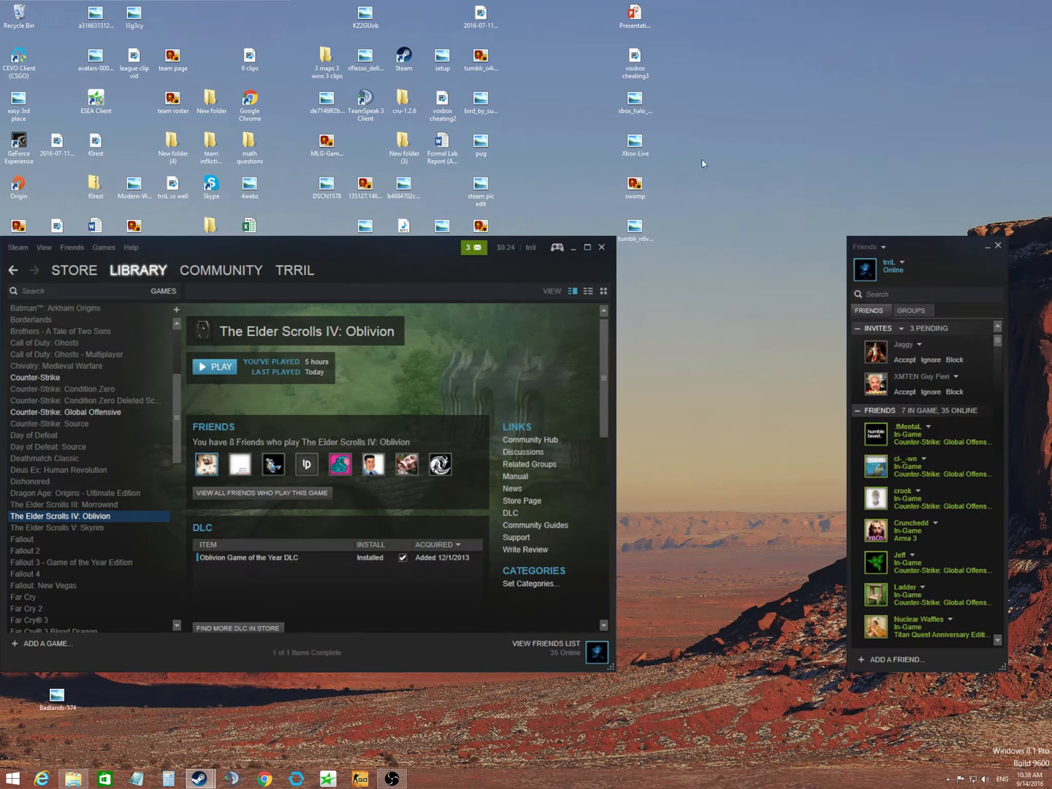
mouse_move(523, 279)
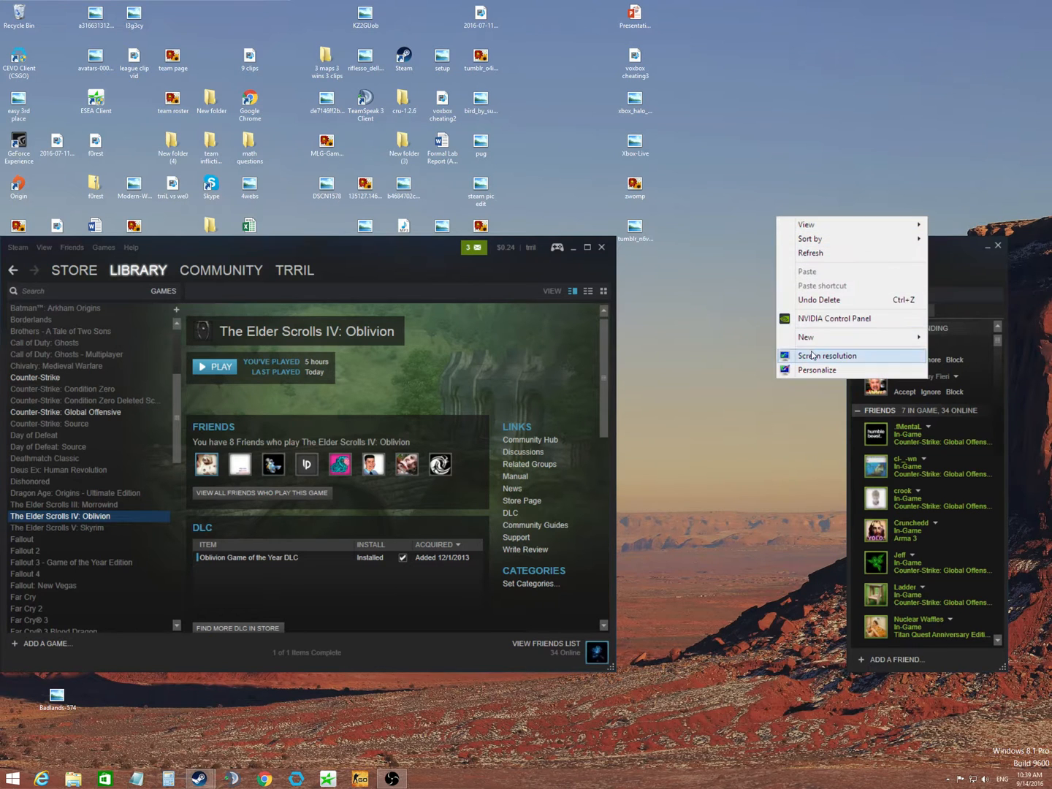
mouse_move(764, 363)
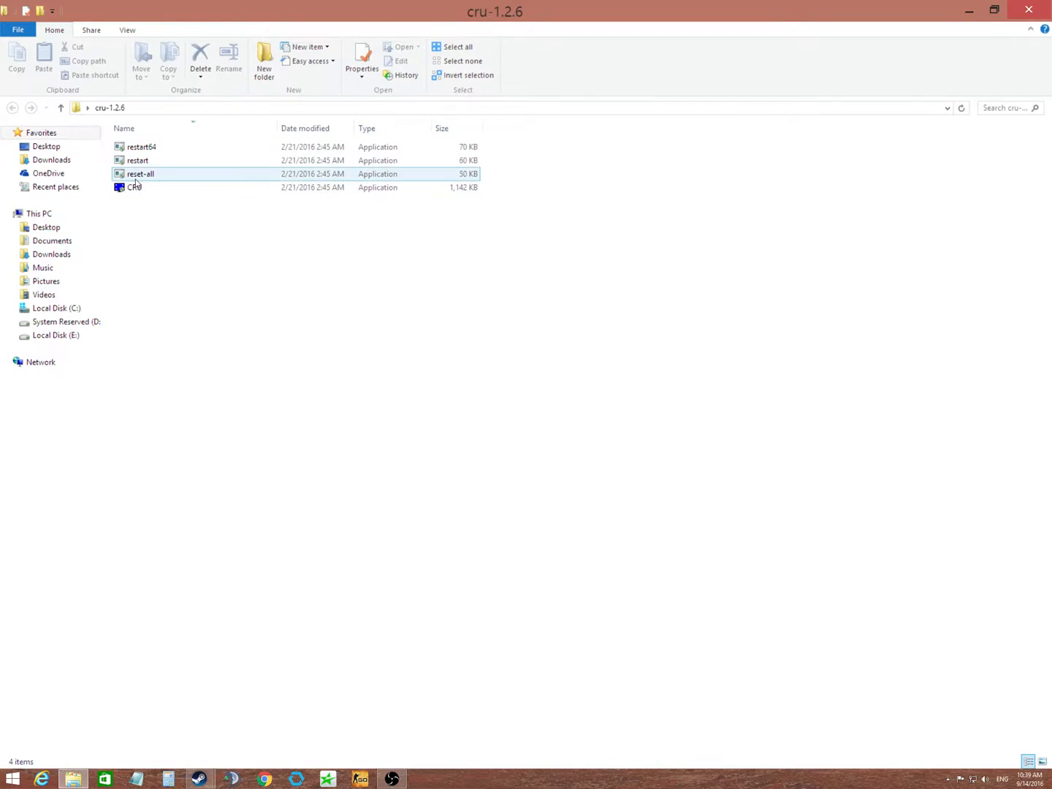
- Relaunch CRU, verify the interlaced 3200x2400 72 Hz detailed resolution remains, then close it
double_click(135, 187)
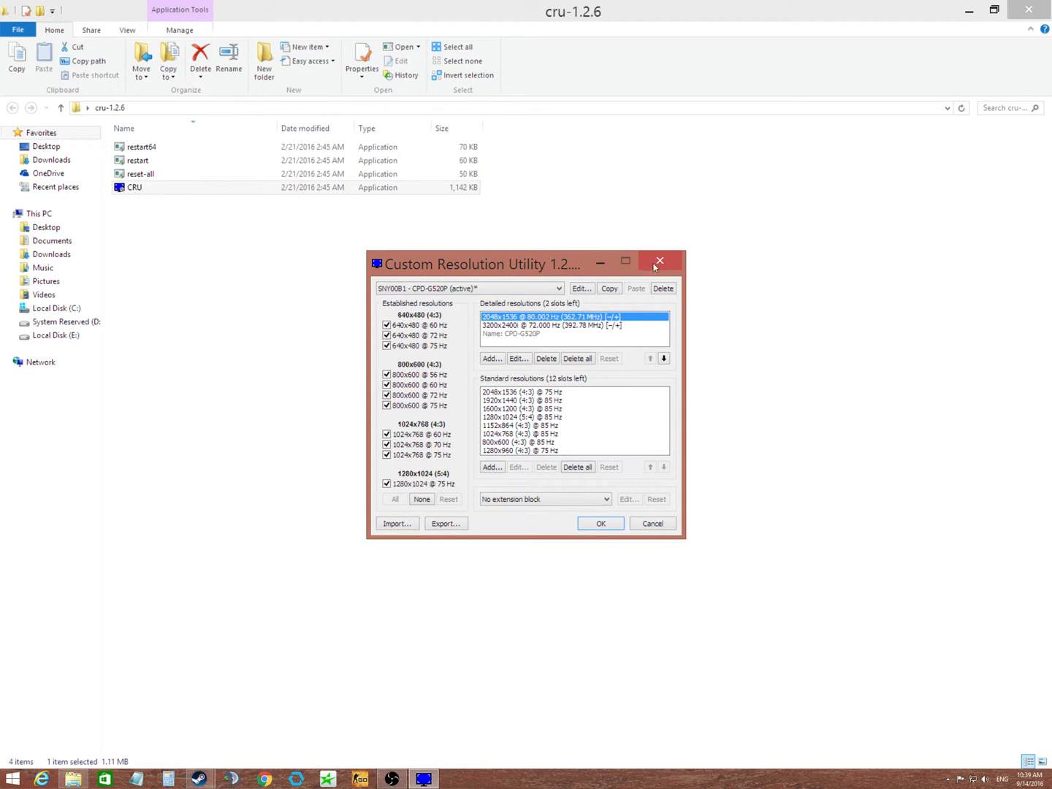
click(658, 261)
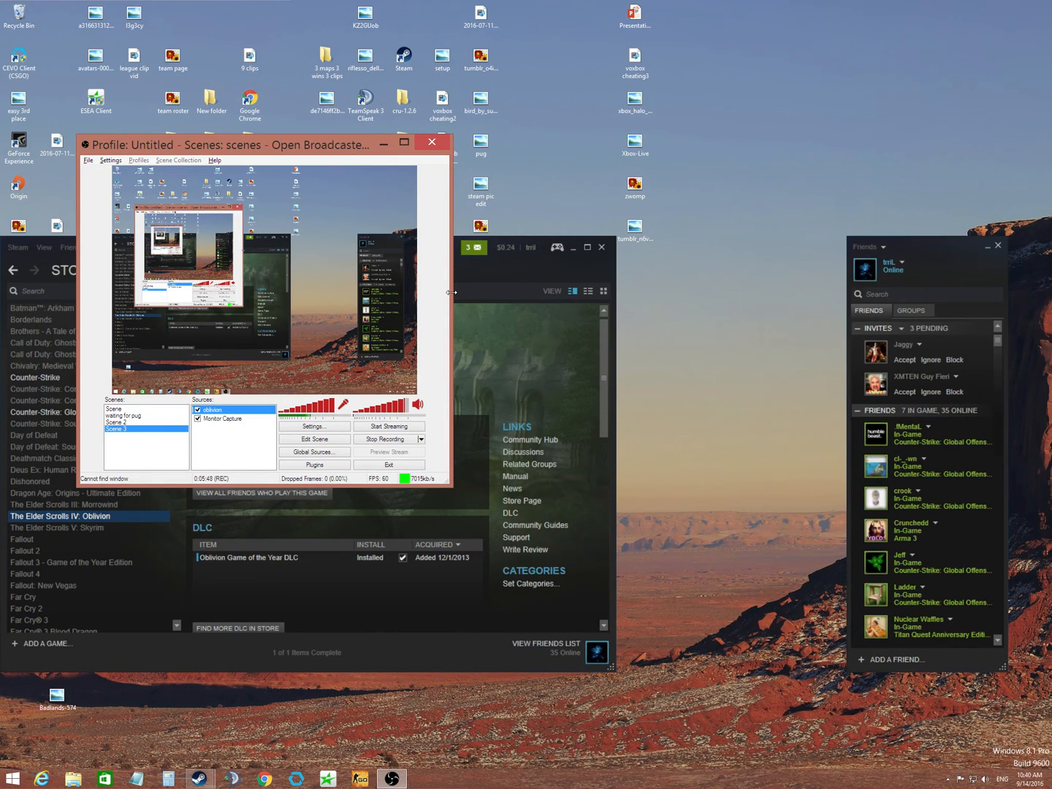
mouse_move(391, 357)
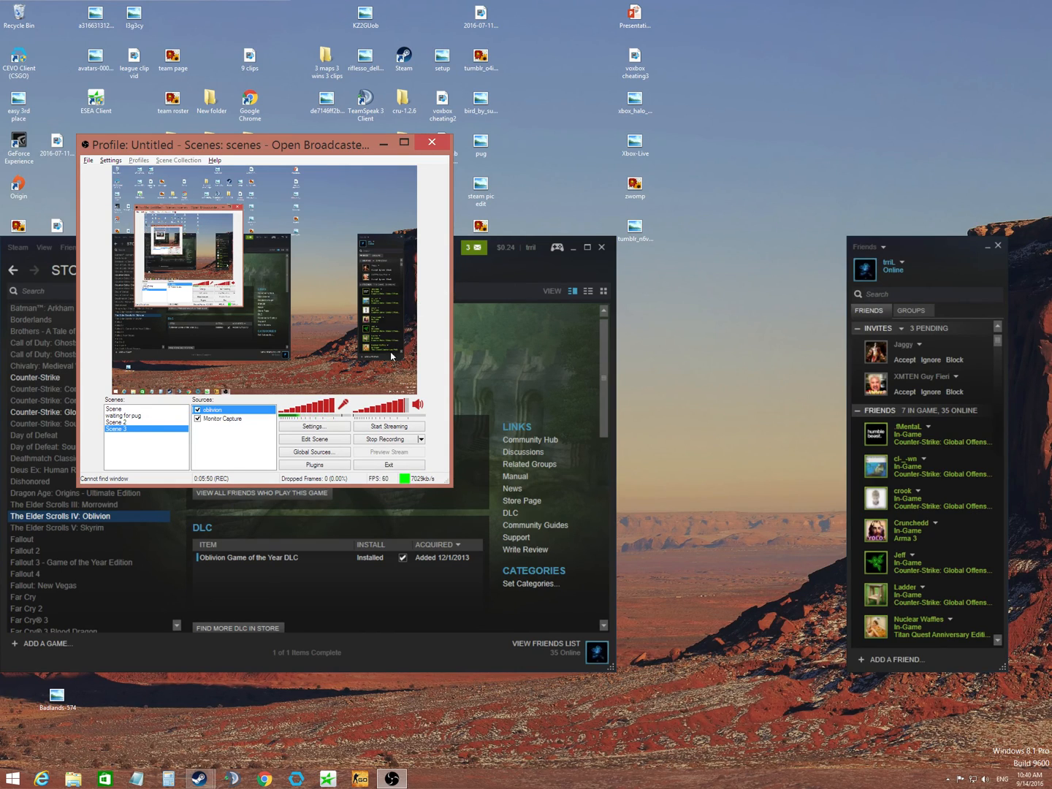